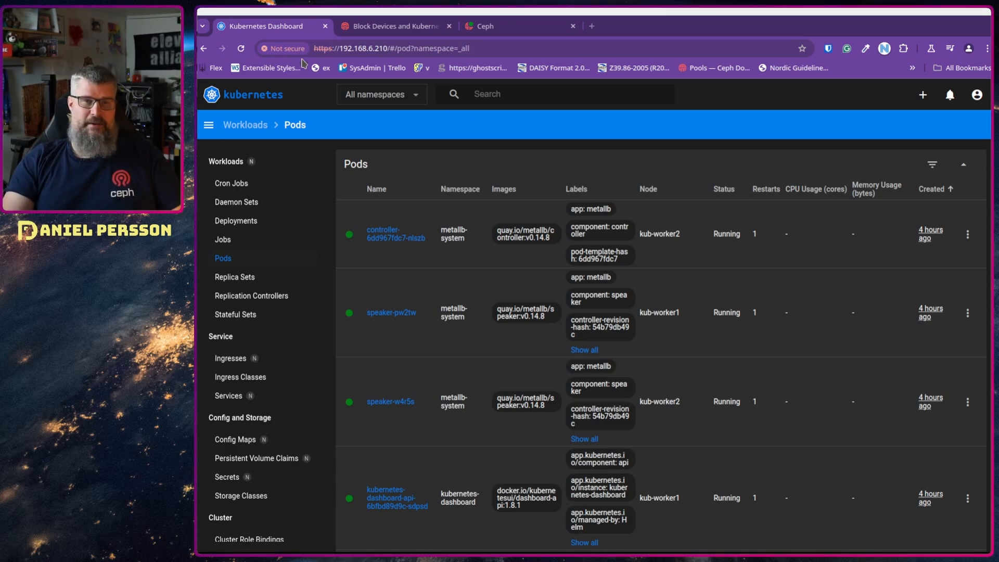
# Switch to the Ceph 'Block Devices and Kubernetes' documentation tab
pyautogui.click(394, 26)
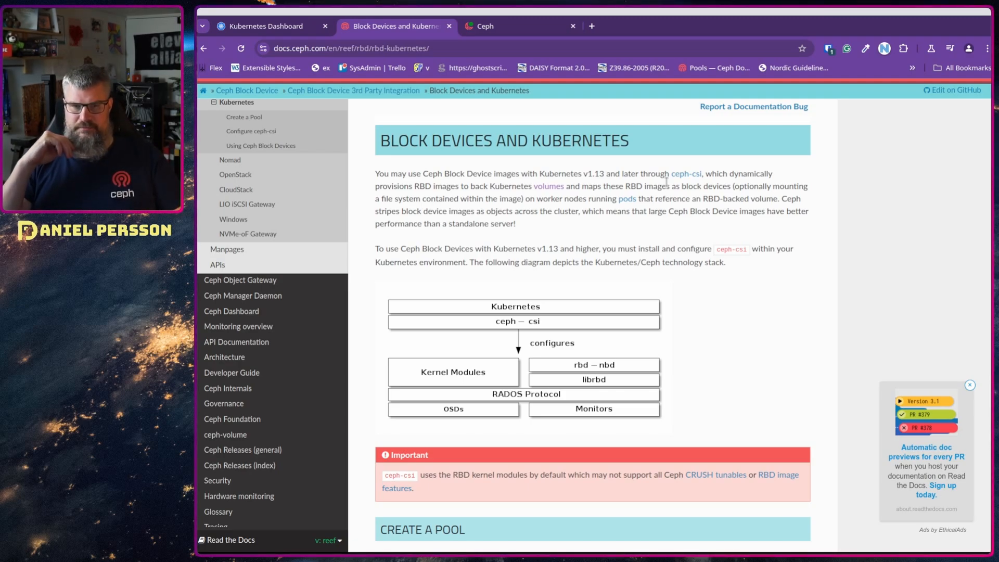
pyautogui.moveTo(665, 185)
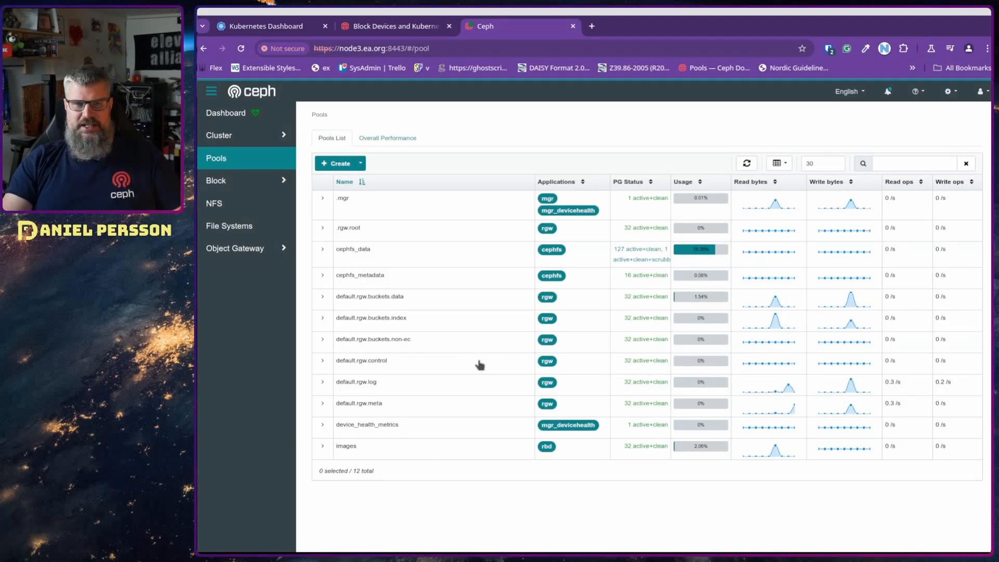
# Create a pool named 'kubernetes' with type replicated and application rbd
pyautogui.click(337, 163)
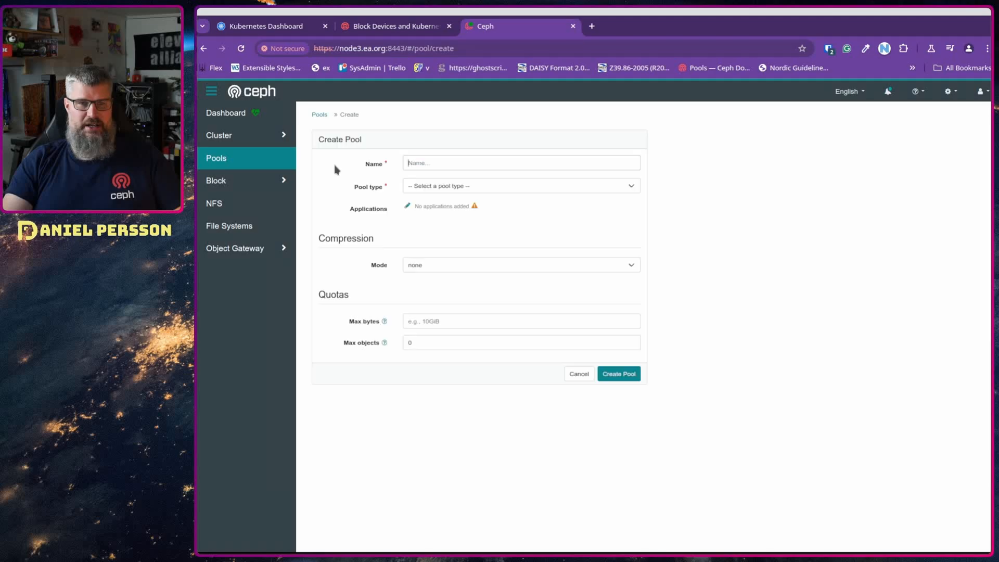
pyautogui.write('ka')
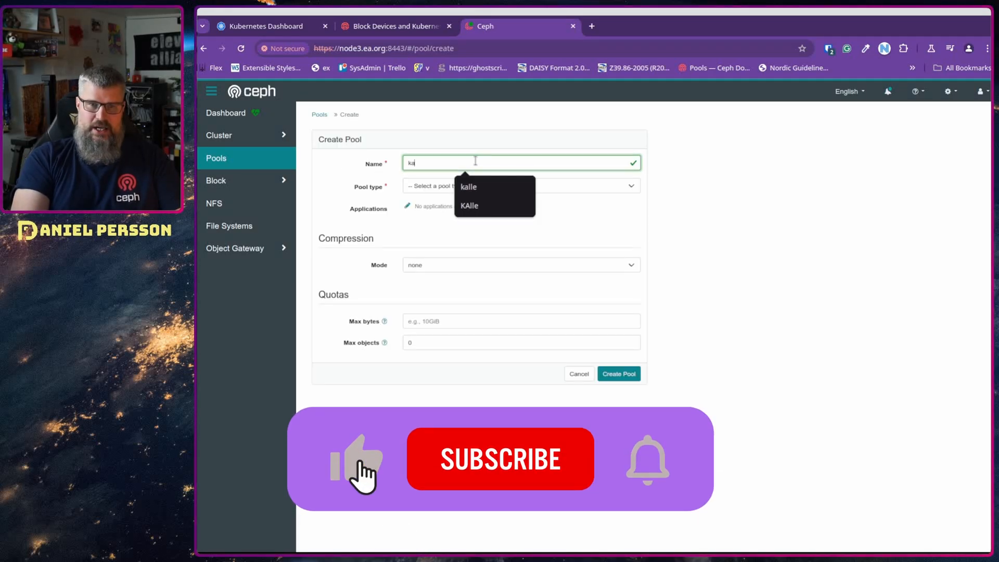
pyautogui.write('kubernetes')
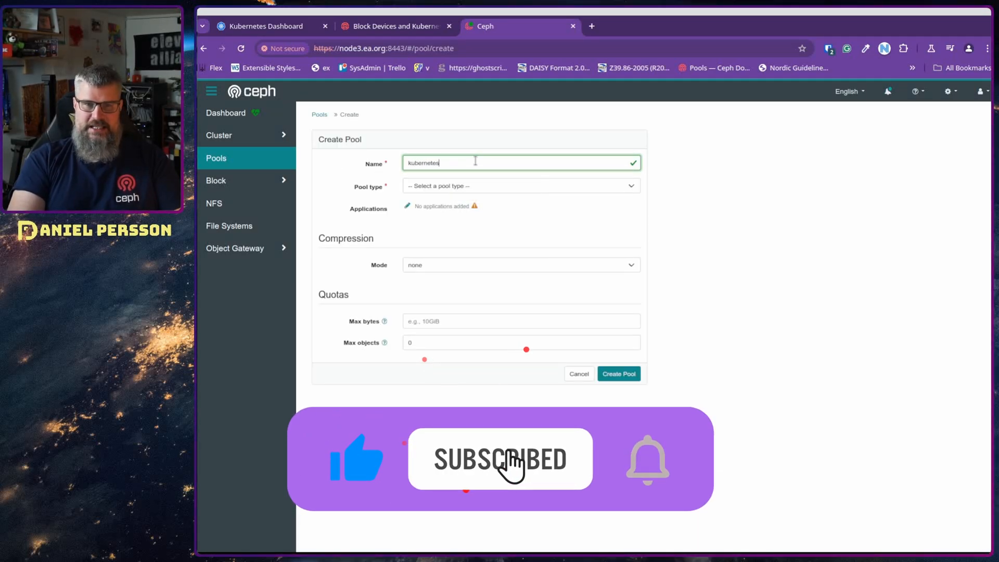
pyautogui.click(519, 185)
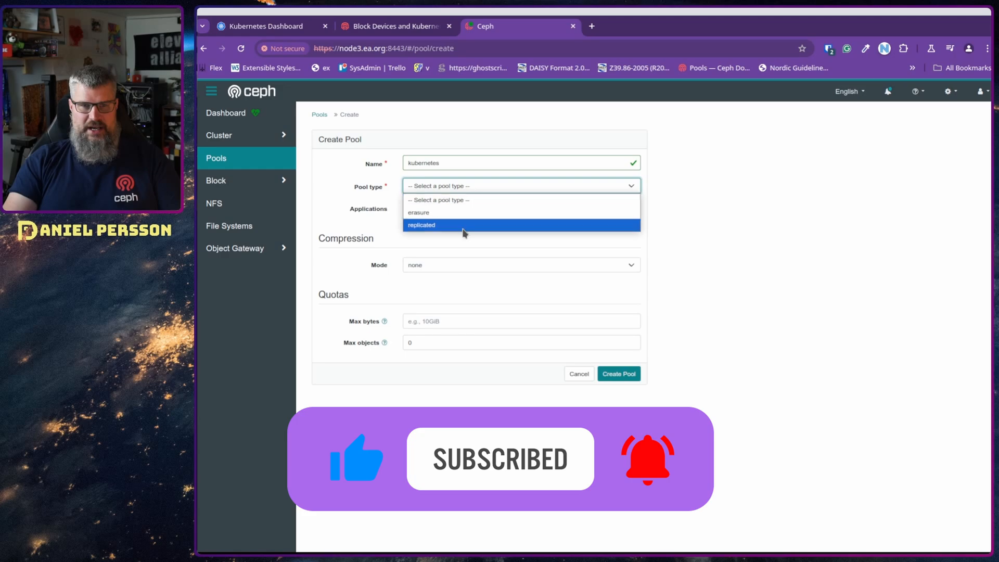
pyautogui.click(421, 224)
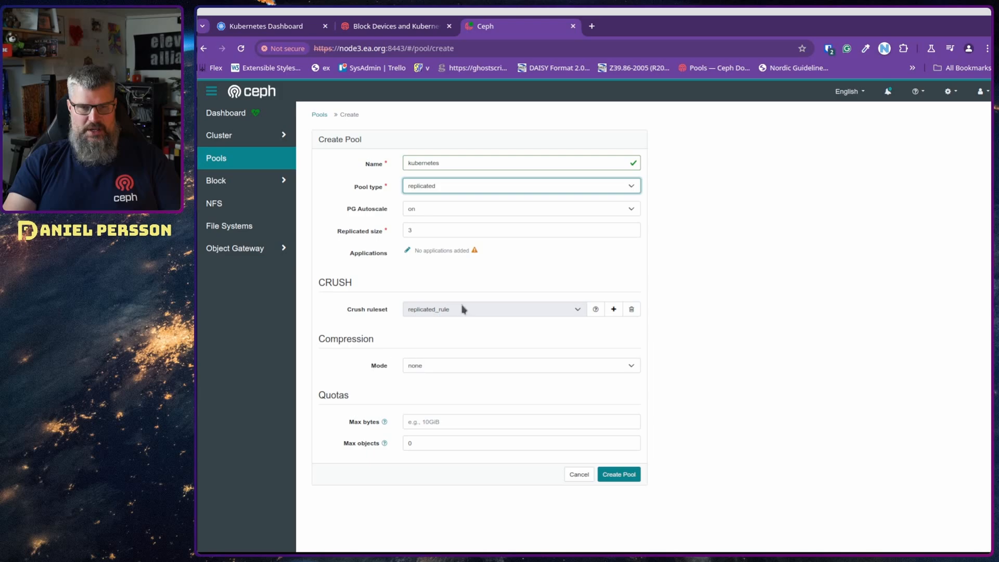
pyautogui.click(407, 250)
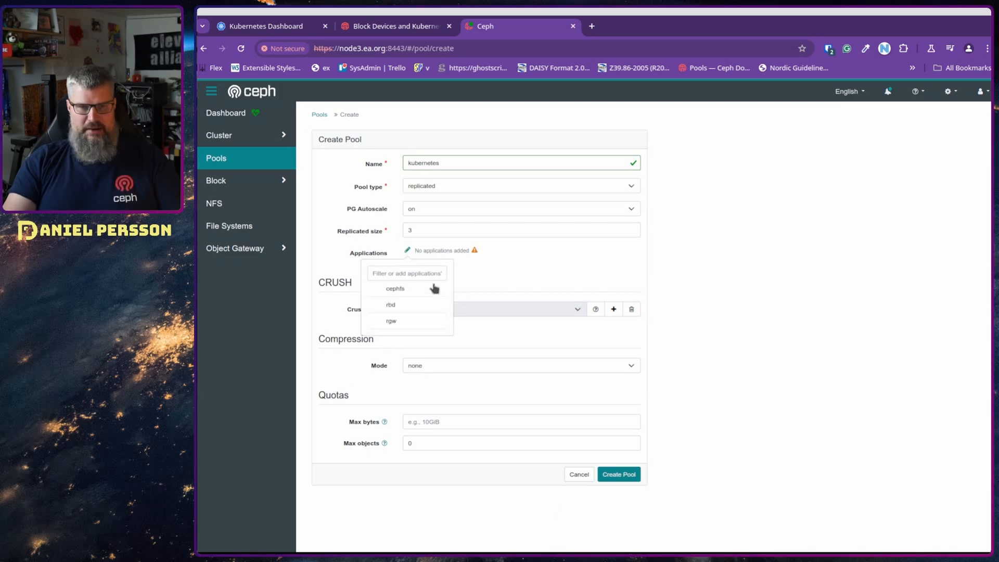
pyautogui.click(390, 305)
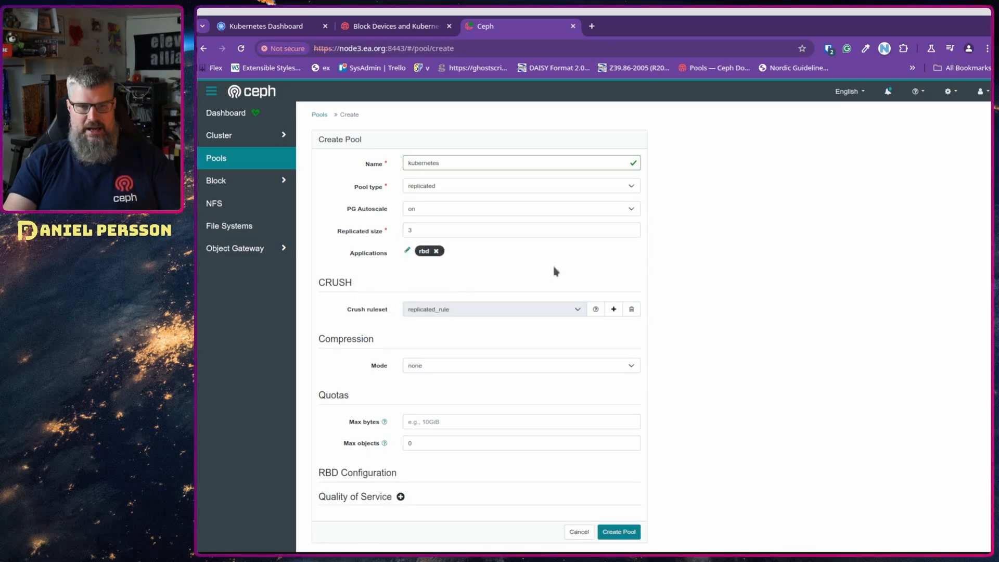
pyautogui.click(617, 531)
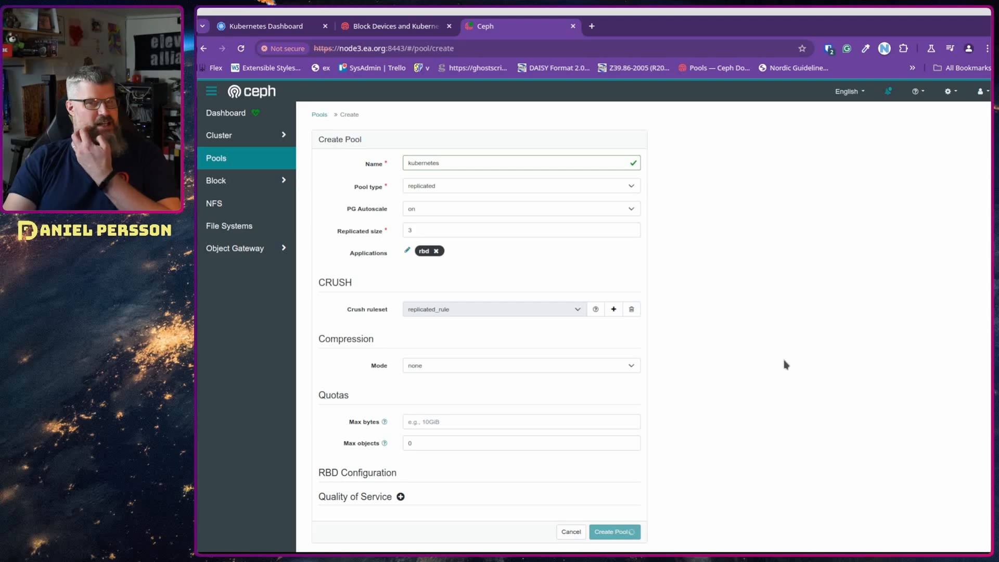
pyautogui.click(611, 531)
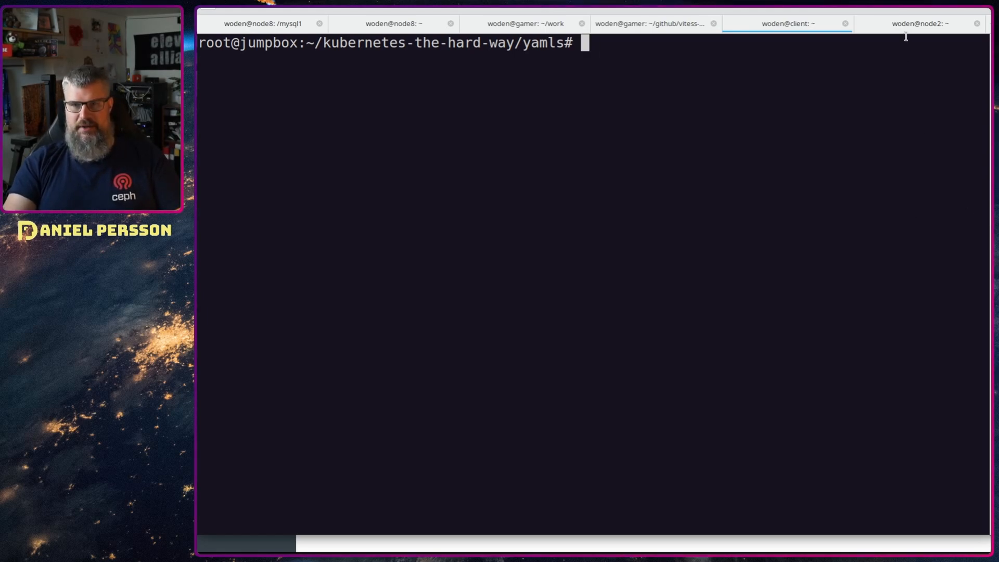
# On node2, run 'rbd pool init kubernetes' and create client.kubernetes with rbd mon/osd profiles
pyautogui.click(917, 24)
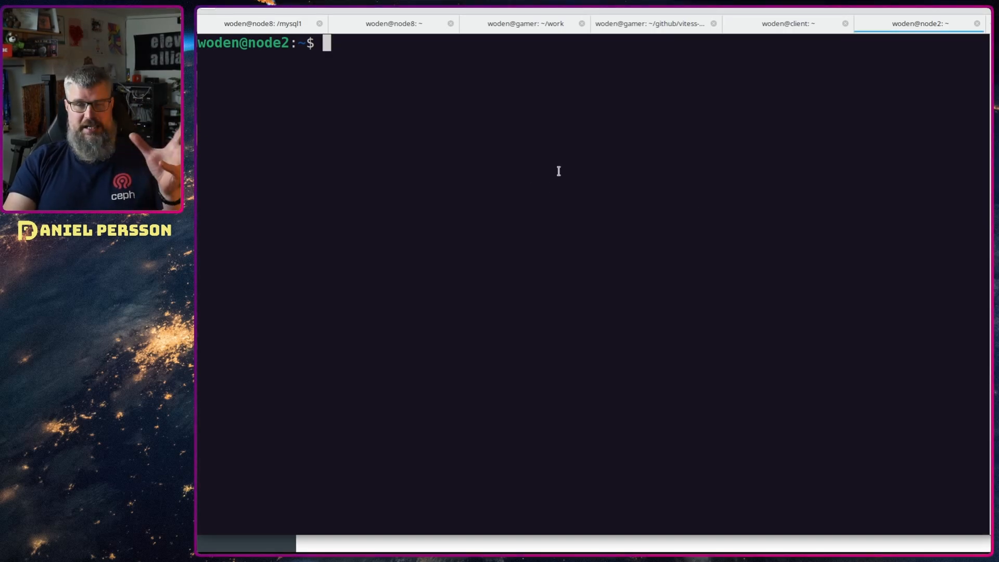
pyautogui.write('rbd pool init kubernetes')
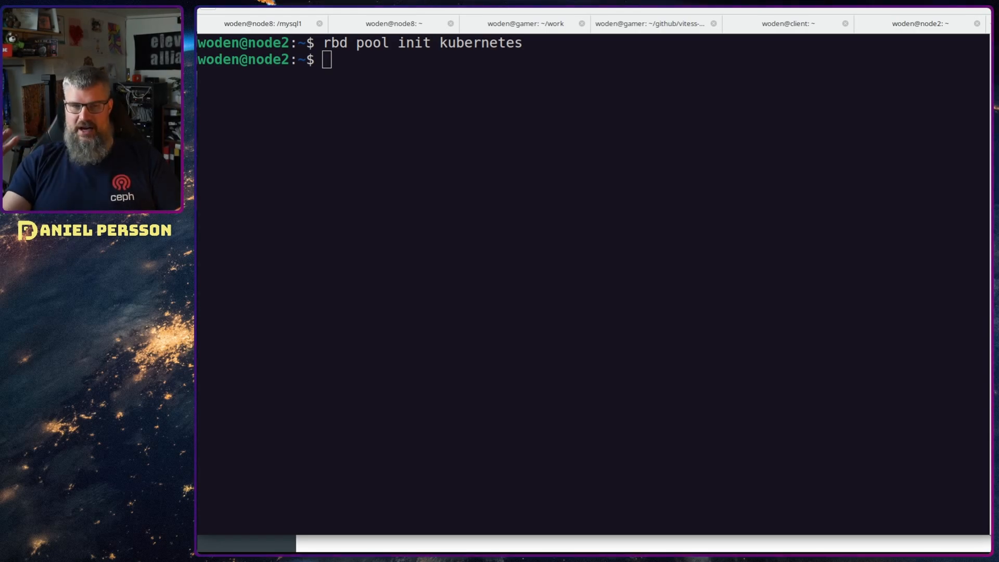
pyautogui.write("ceph auth get-or-create client.kubernetes mon 'profile rbd' osd 'profile rbd pool=kubernetes' mgr 'profile rbd pool=kubernetes'")
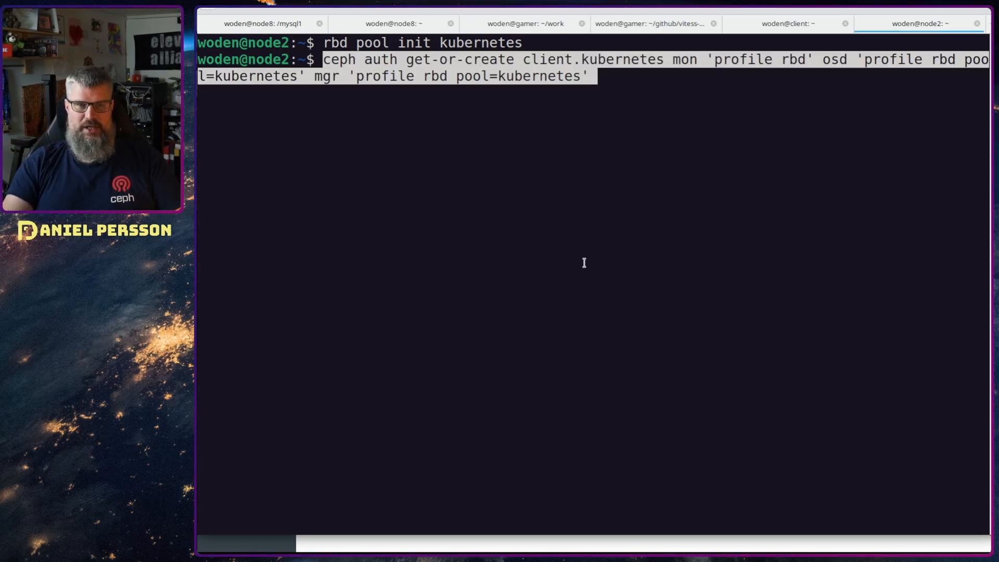
pyautogui.write('s')
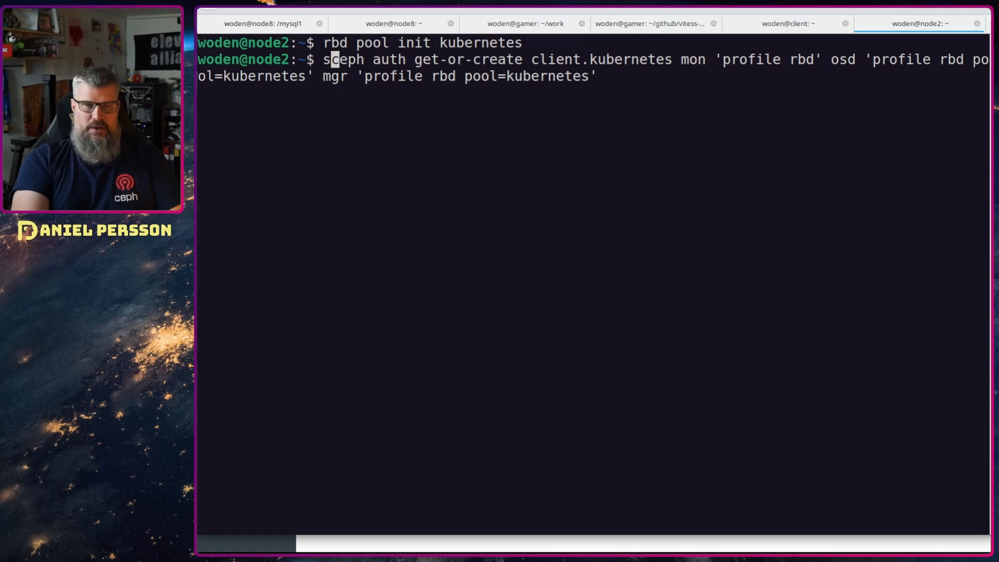
pyautogui.write('udo')
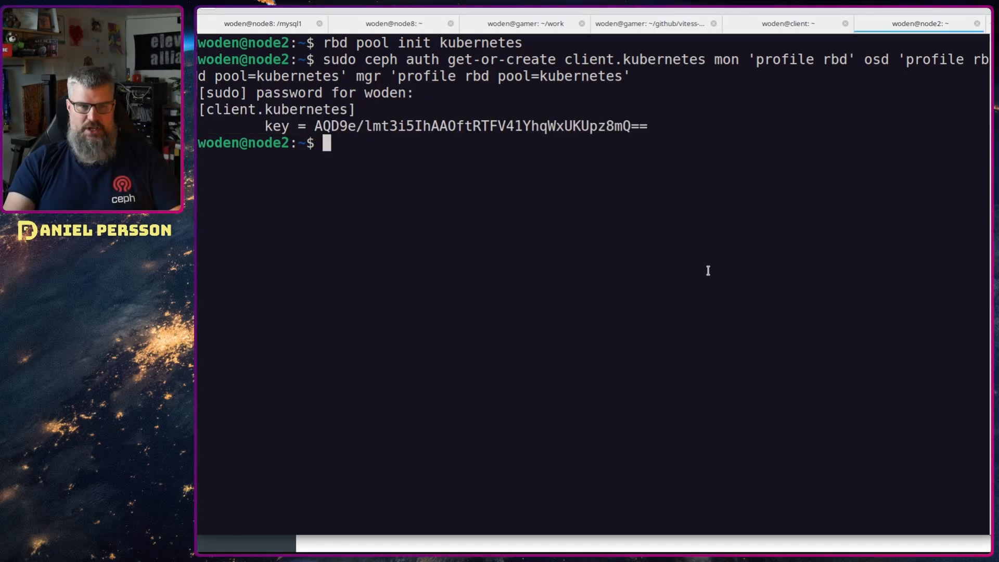
# Run 'sudo ceph mon dump' on node2 for fsid and monitors, then return to jumpbox
pyautogui.write('sudo c')
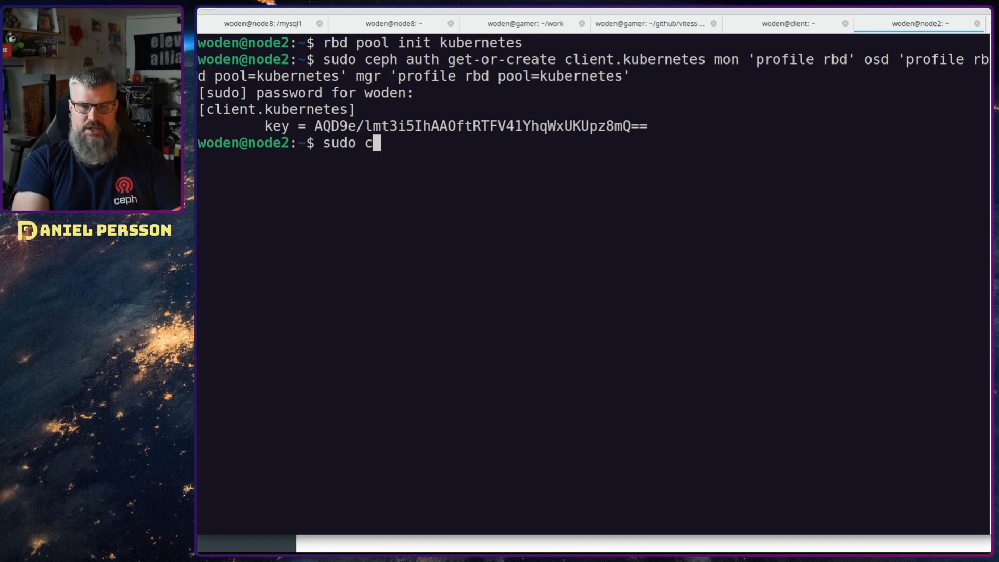
pyautogui.write('eph')
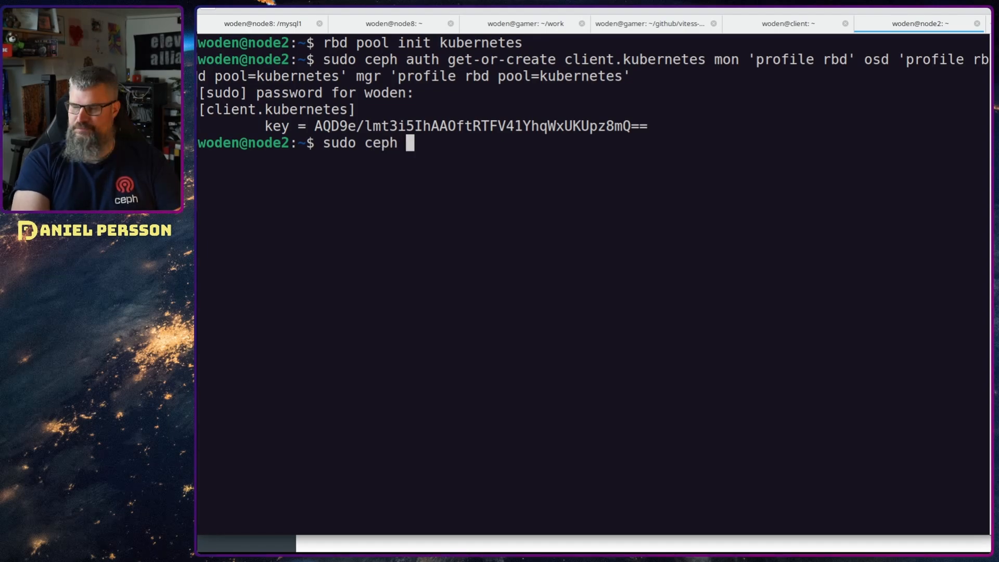
pyautogui.write('mon dump')
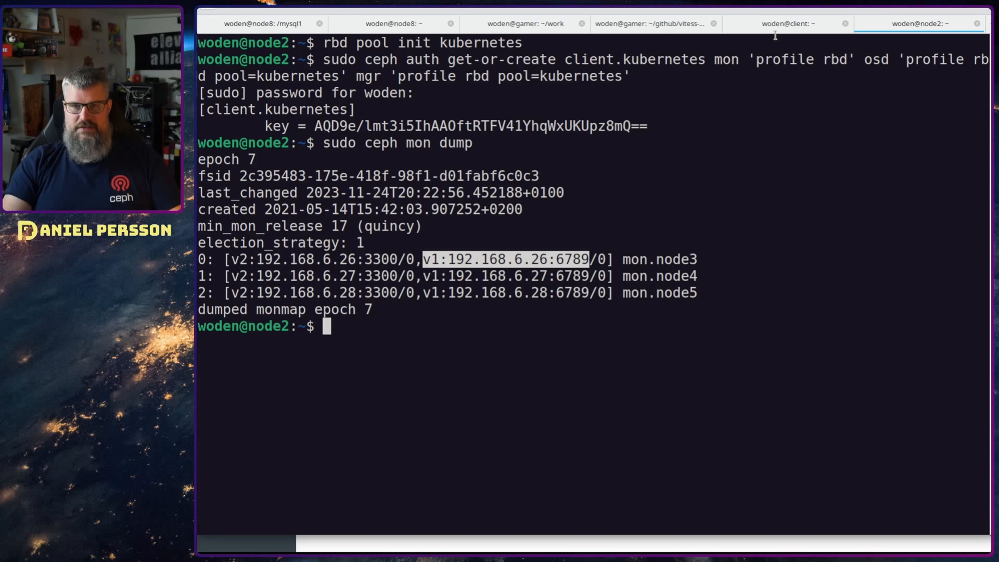
pyautogui.click(786, 24)
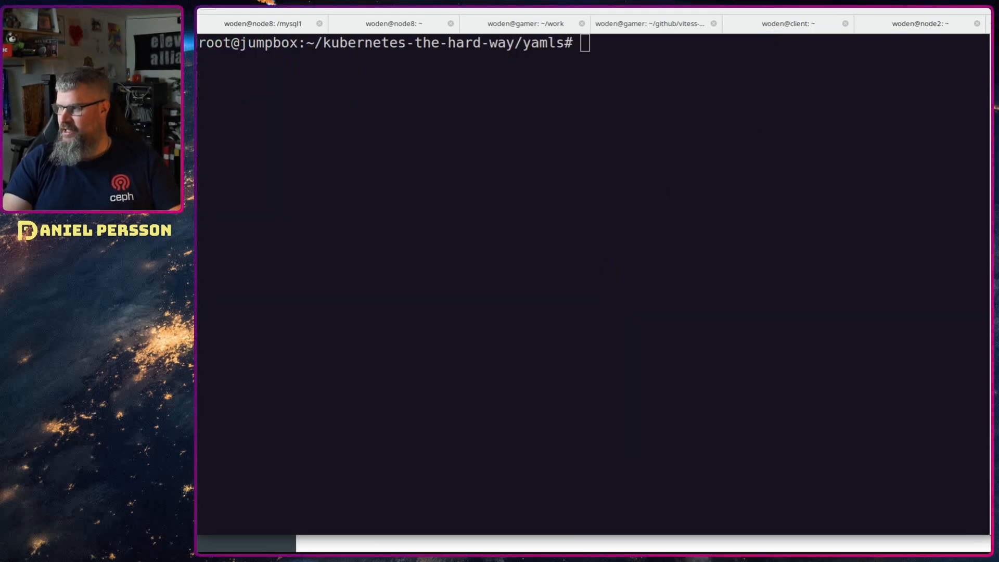
# Check the clusterID in csi-config-map.yaml and apply it with kubectl
pyautogui.write('cat')
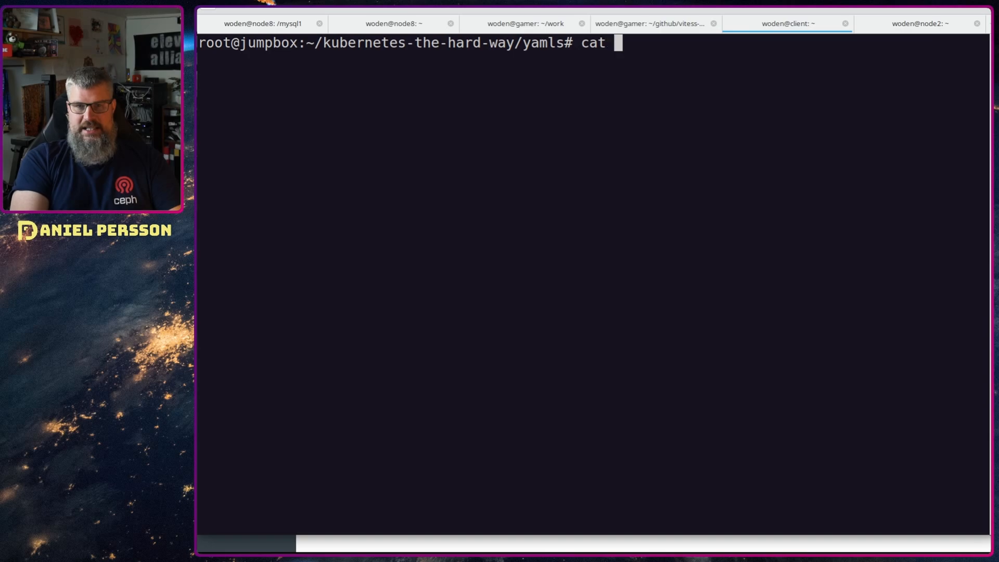
pyautogui.write('csi-config-map.yaml')
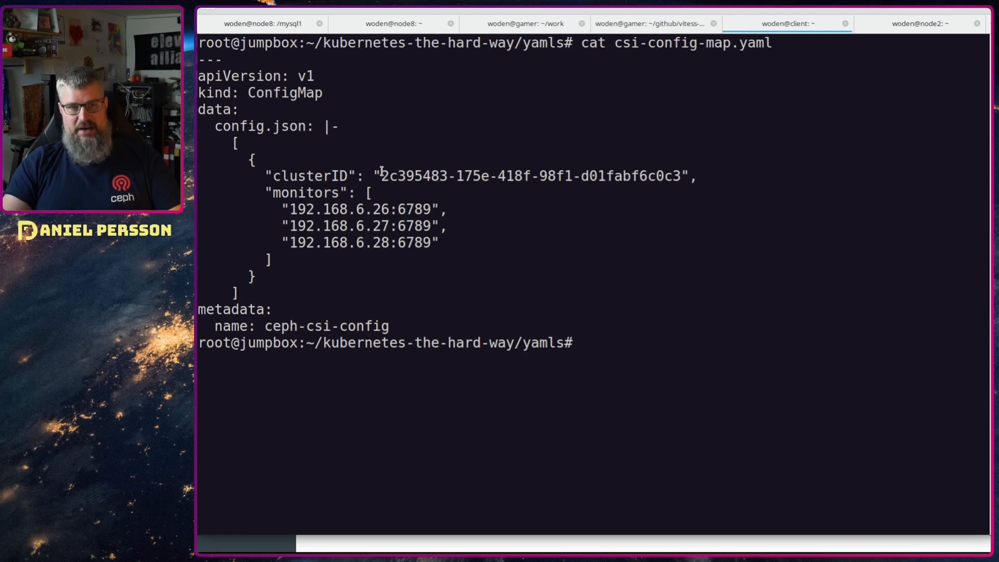
pyautogui.doubleClick(529, 176)
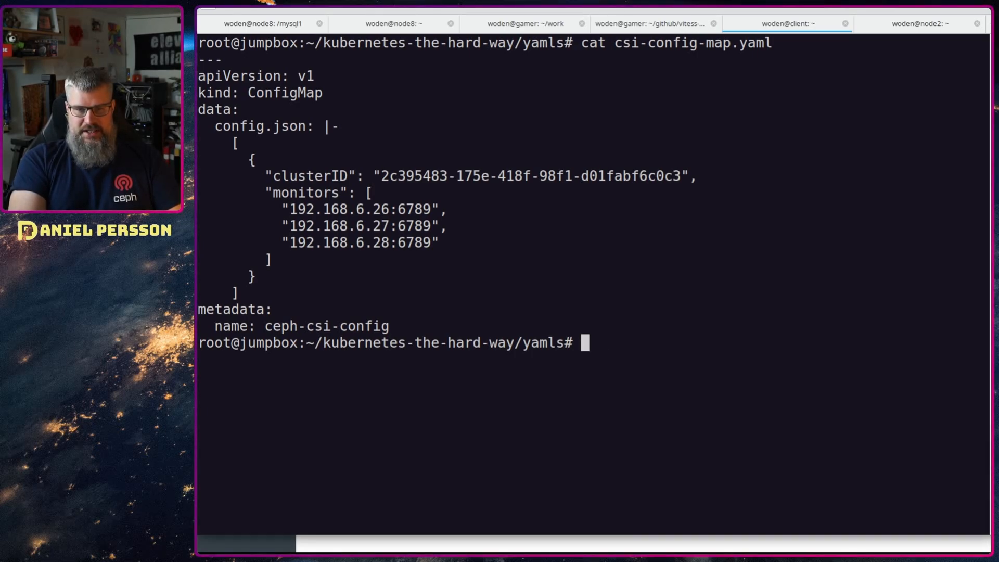
pyautogui.write('kubectl')
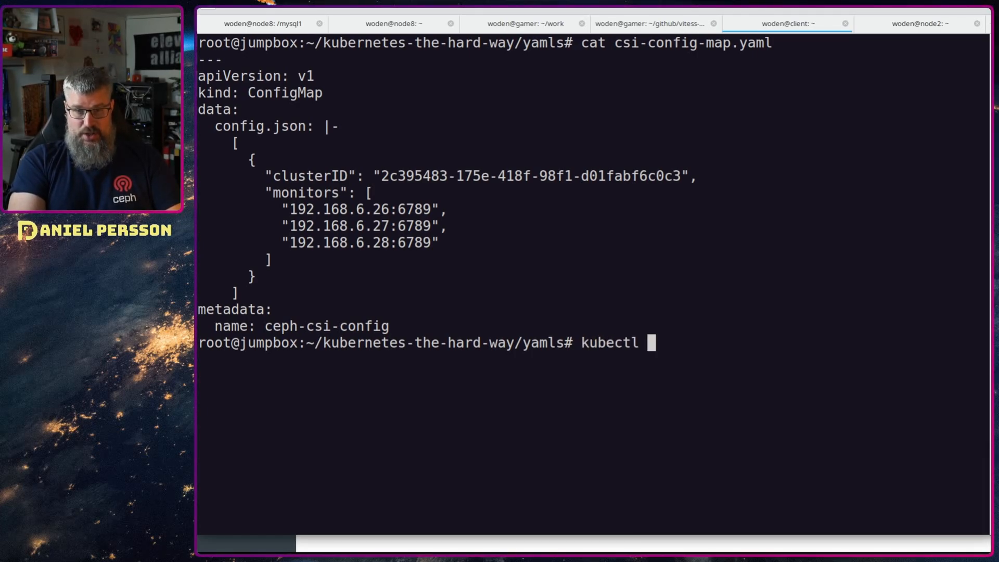
pyautogui.write('apply -f csi-config-map.yaml')
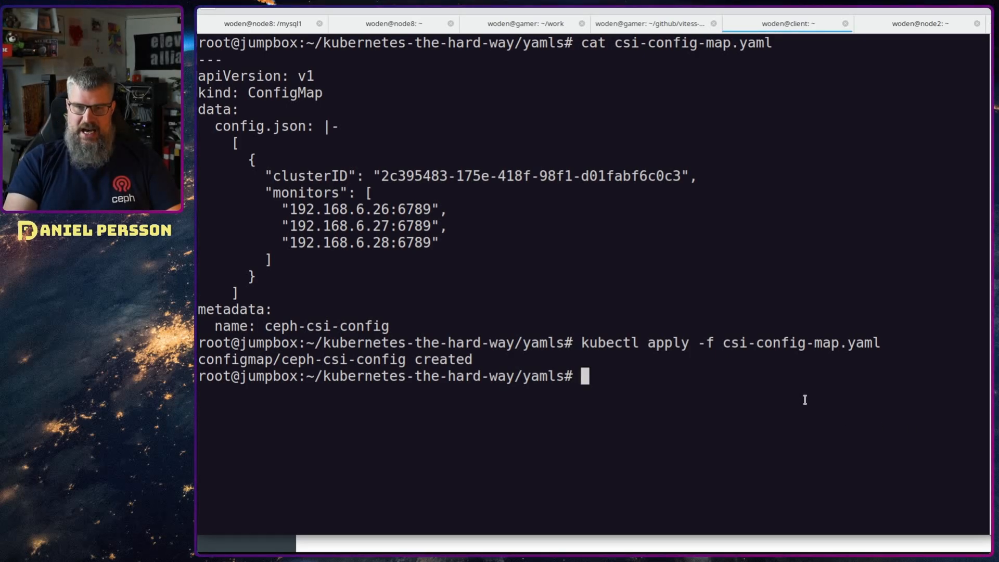
# Apply csi-kms-config-map.yaml and ceph-config-map.yaml to create both ConfigMaps
pyautogui.write('cat')
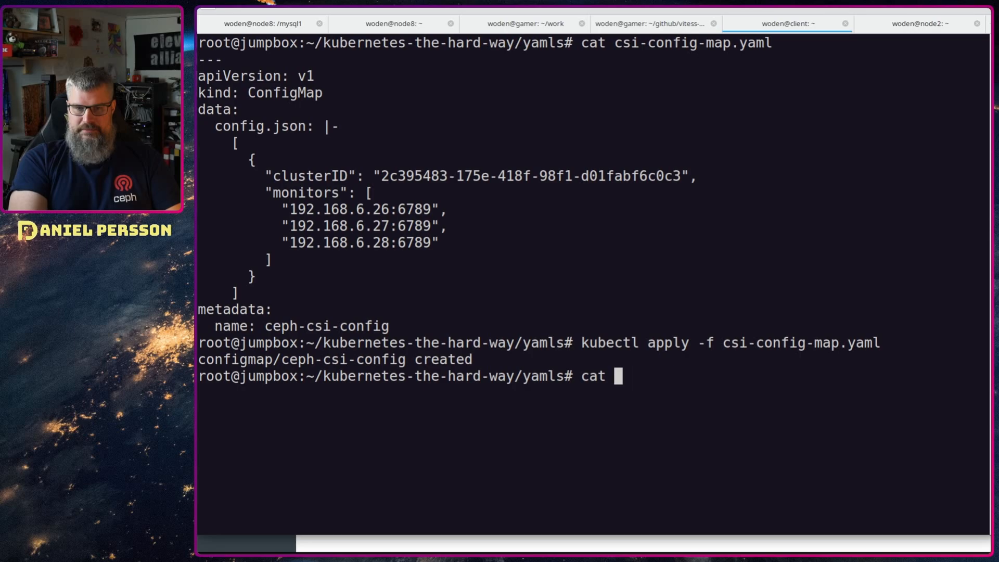
pyautogui.write('csi-kms-config-map.yaml')
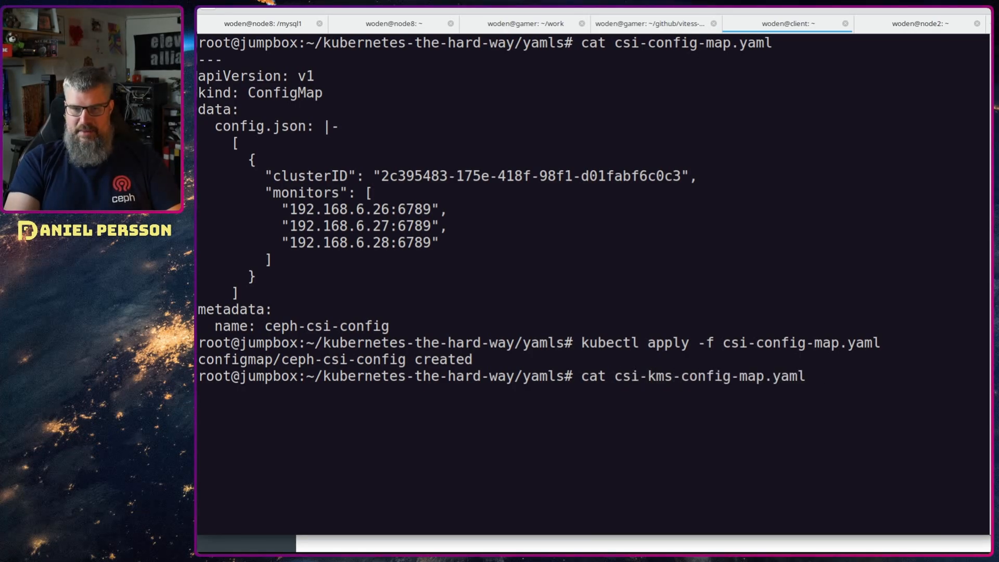
pyautogui.write('cat csi-kms-config-map.yaml')
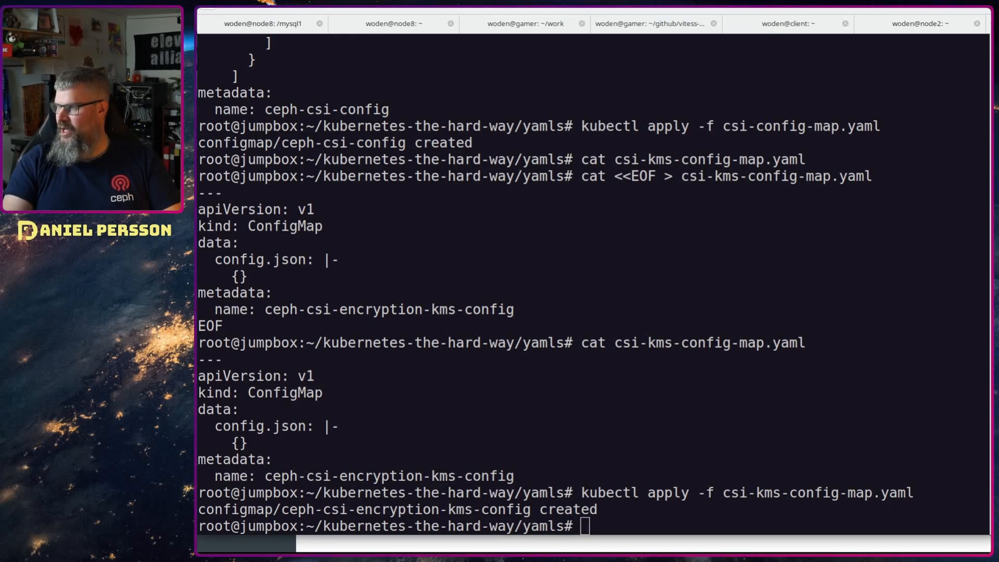
pyautogui.write('ca')
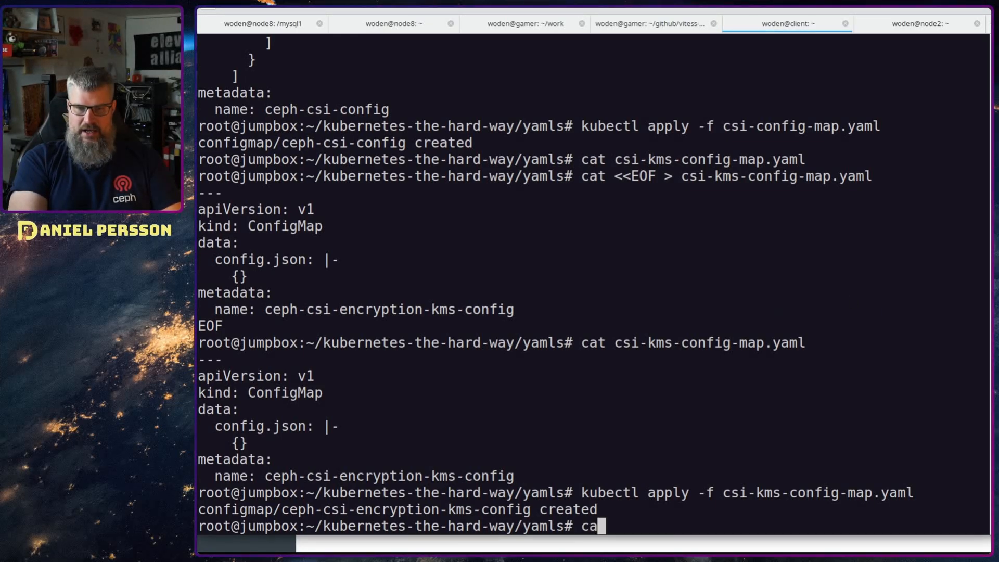
pyautogui.write('ceph-config-map.yaml')
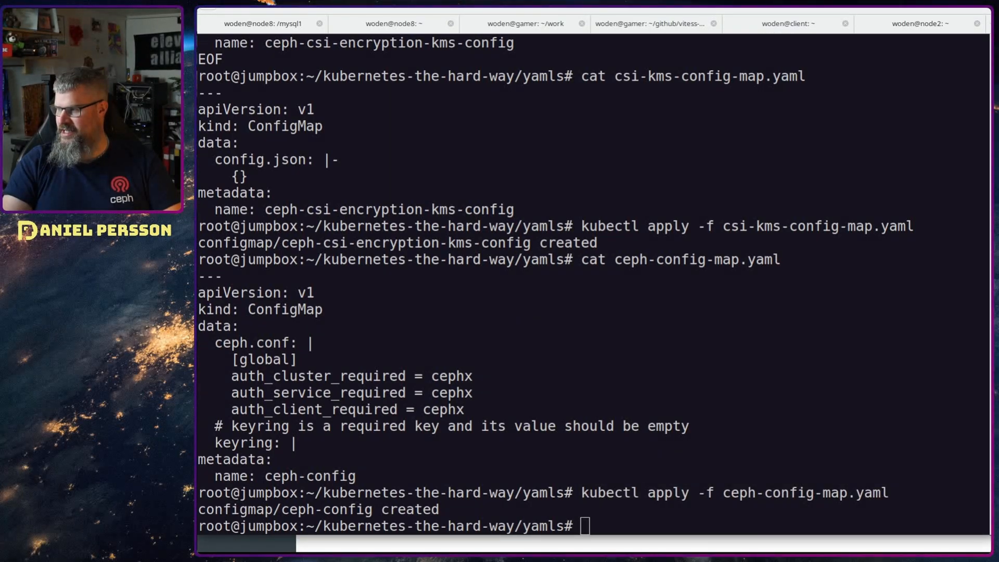
# Open csi-rbd-secret.yaml in vi and enter the Secret with userID kubernetes
pyautogui.click(778, 23)
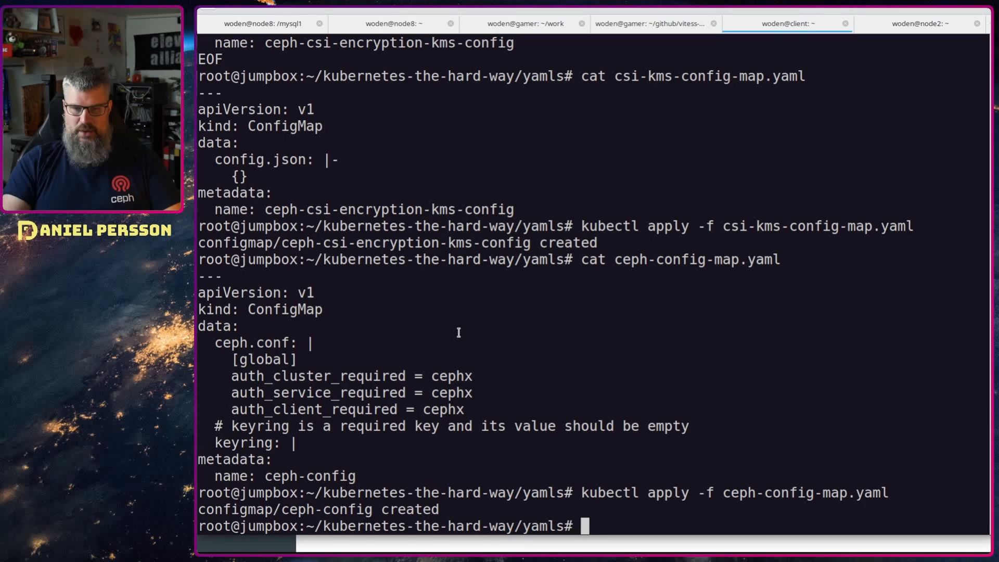
pyautogui.write('vi')
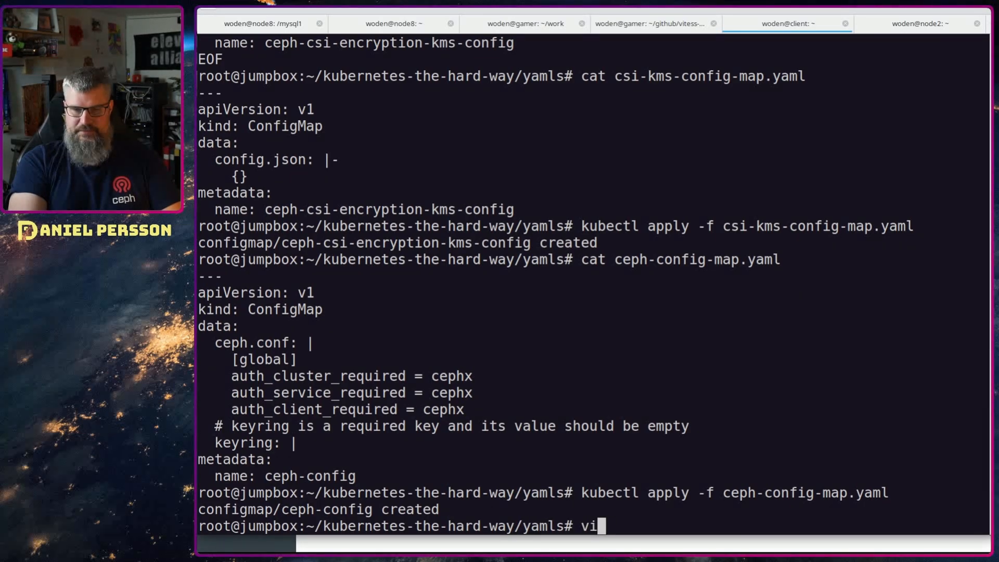
pyautogui.write('ceph-config-map.ya')
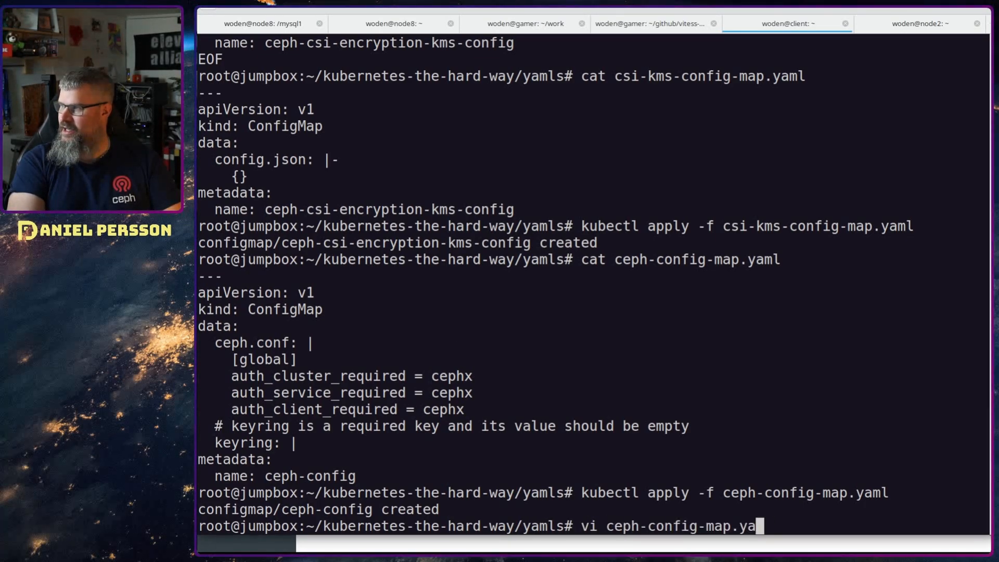
pyautogui.press('BackSpace')
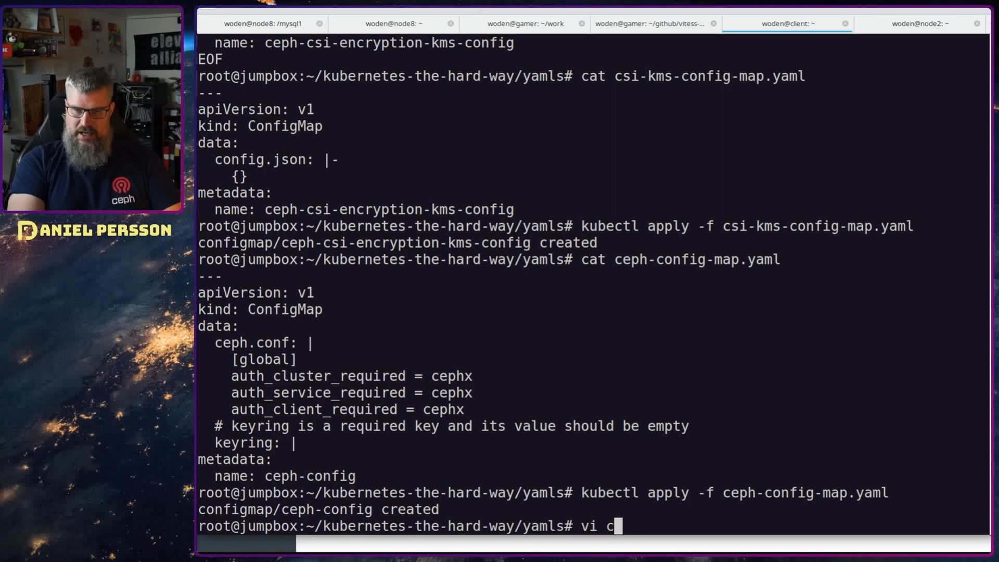
pyautogui.write('si-rbd-secret')
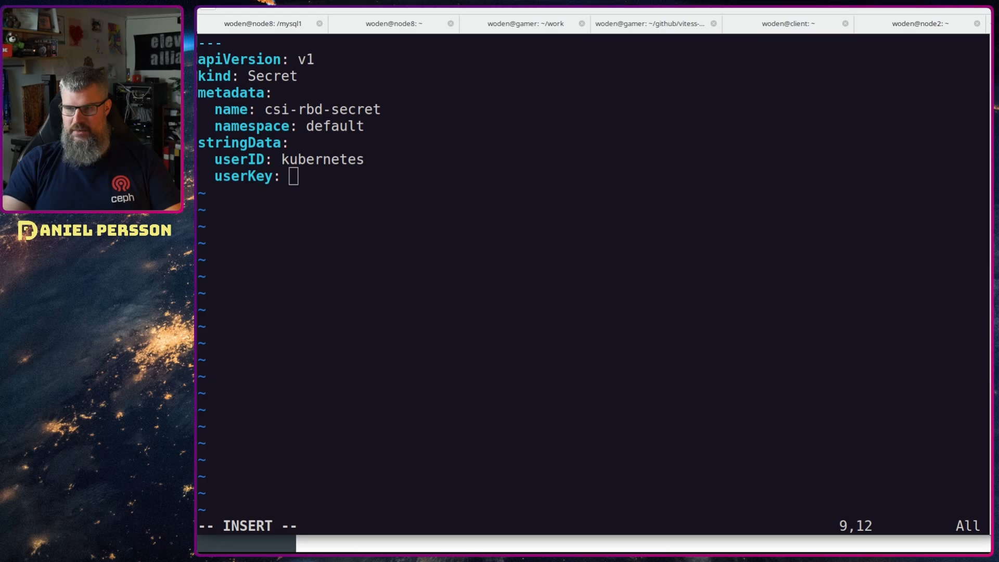
pyautogui.write('=')
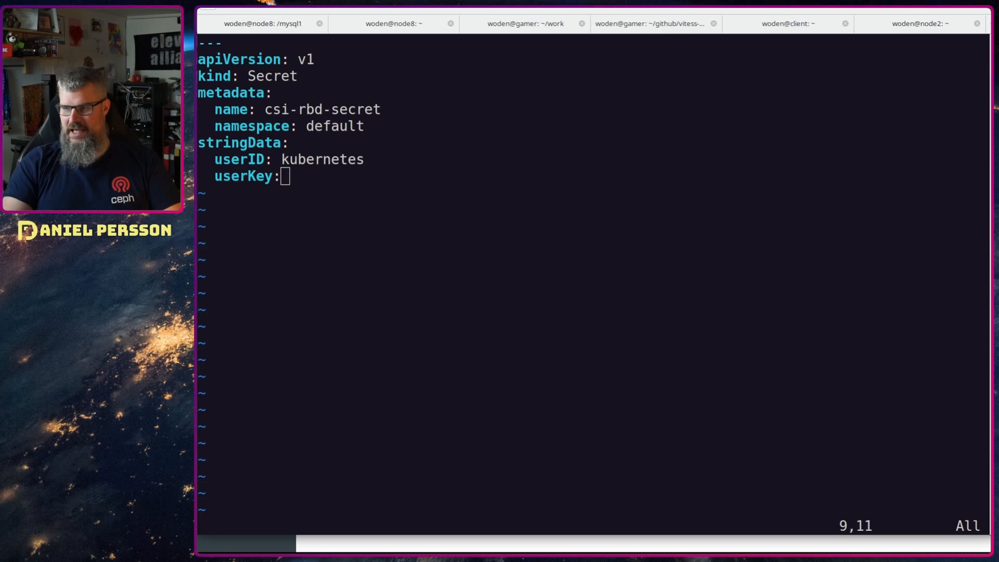
# Look up the client.kubernetes key on node2 and fill in userKey
pyautogui.click(788, 23)
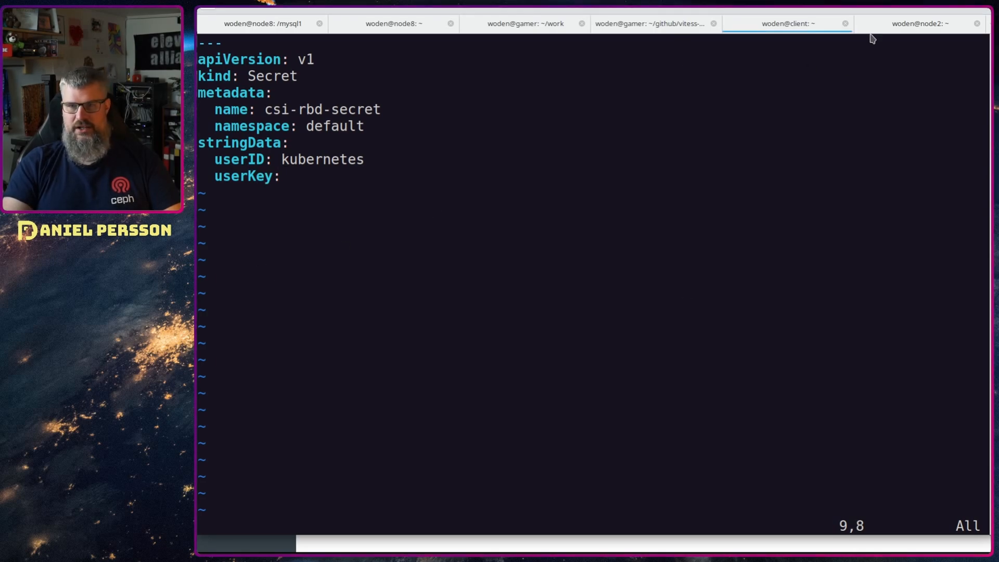
pyautogui.click(917, 23)
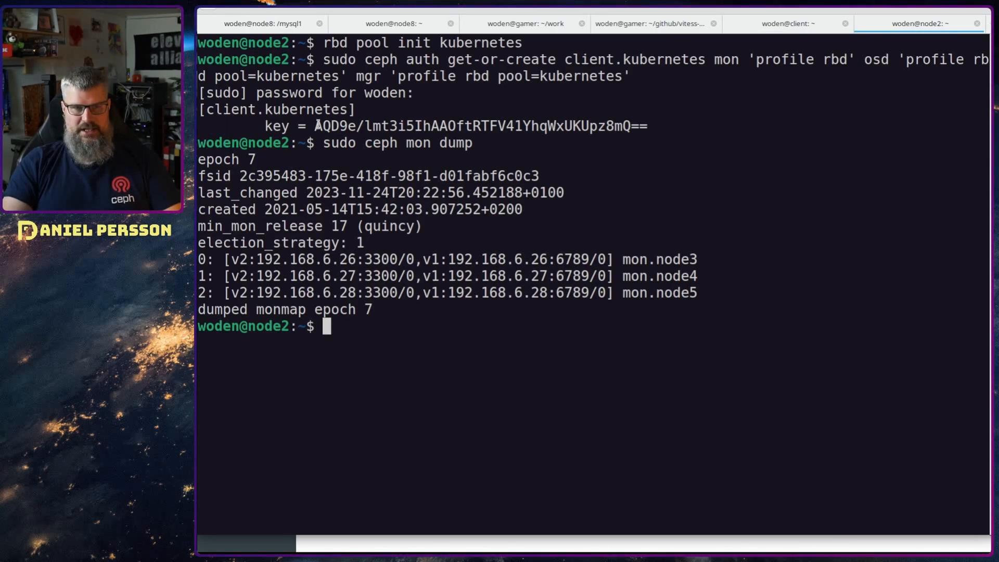
pyautogui.click(786, 23)
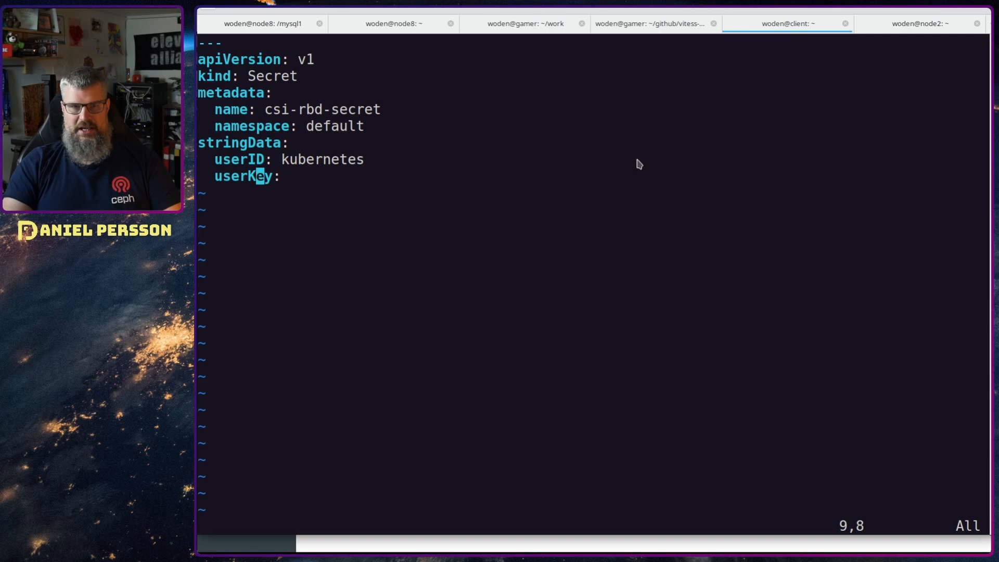
pyautogui.write('=')
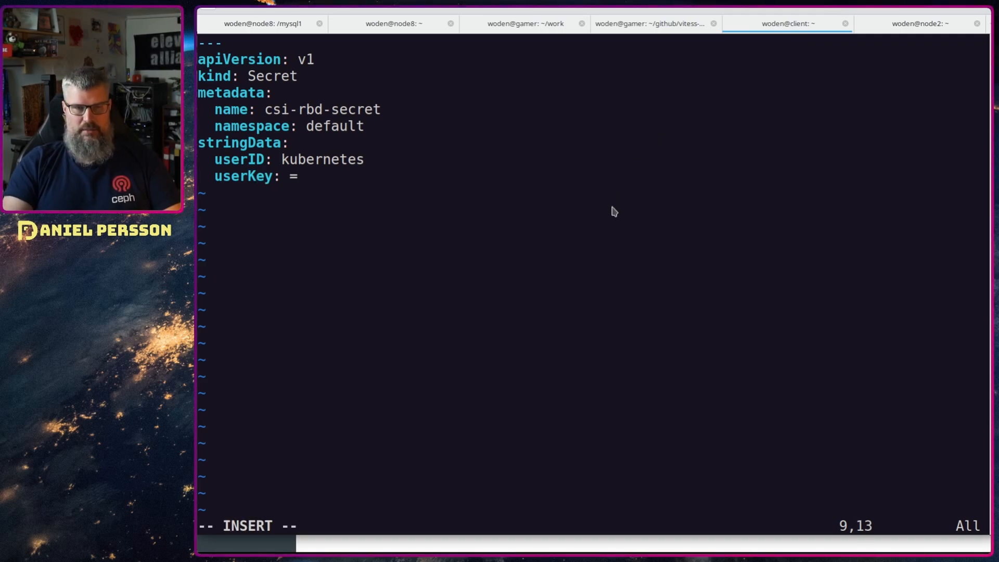
pyautogui.write('x')
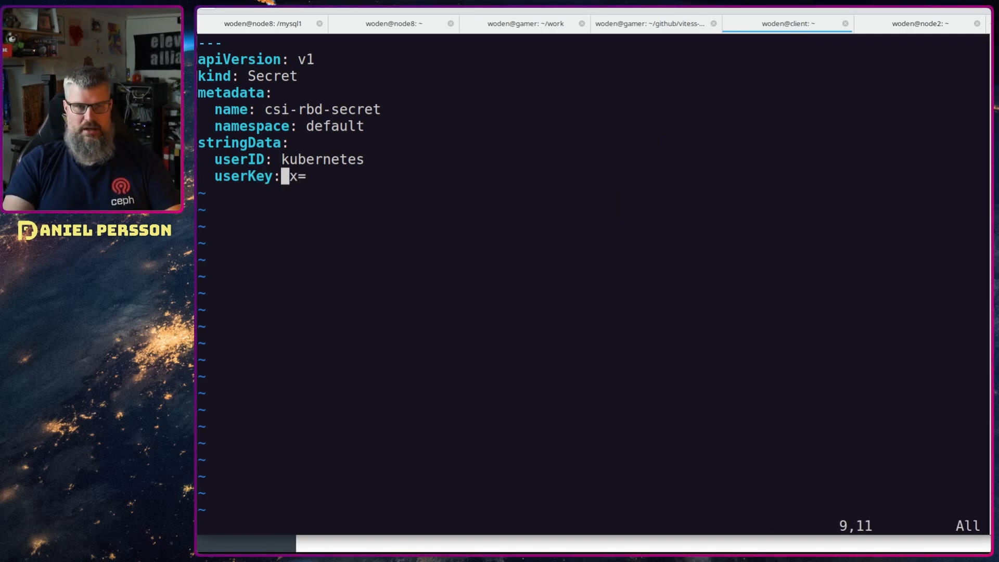
pyautogui.press('BackSpace')
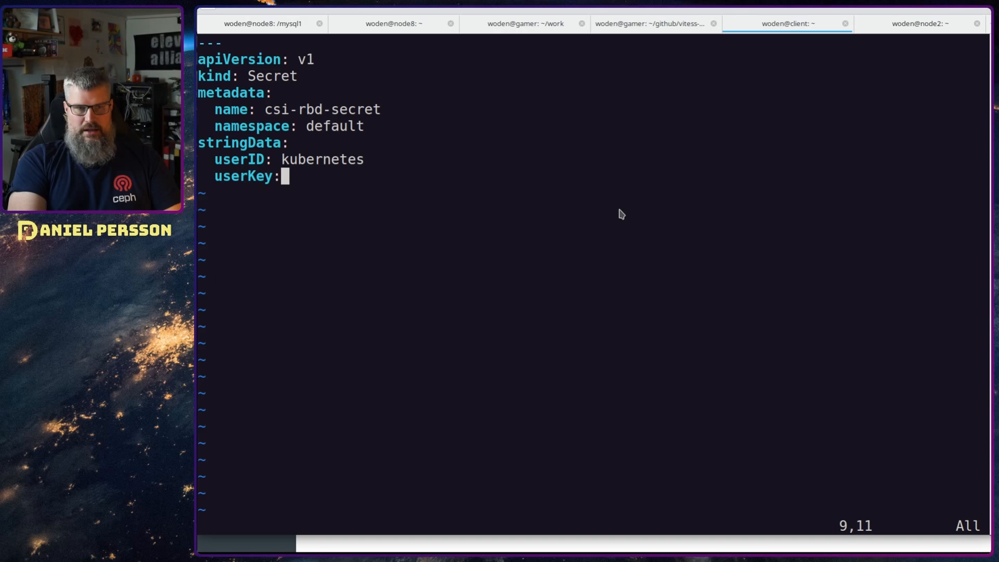
pyautogui.press('i')
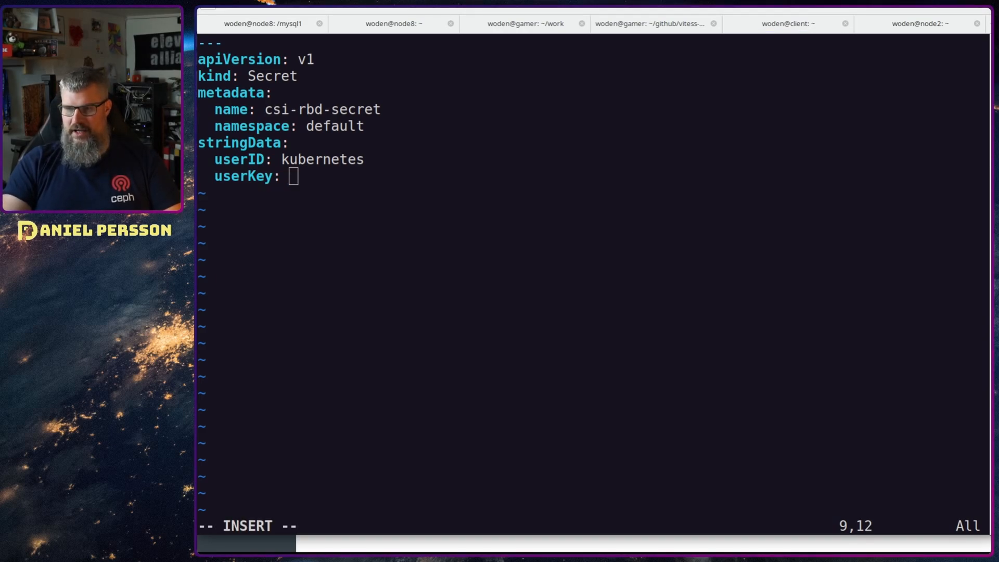
pyautogui.click(787, 23)
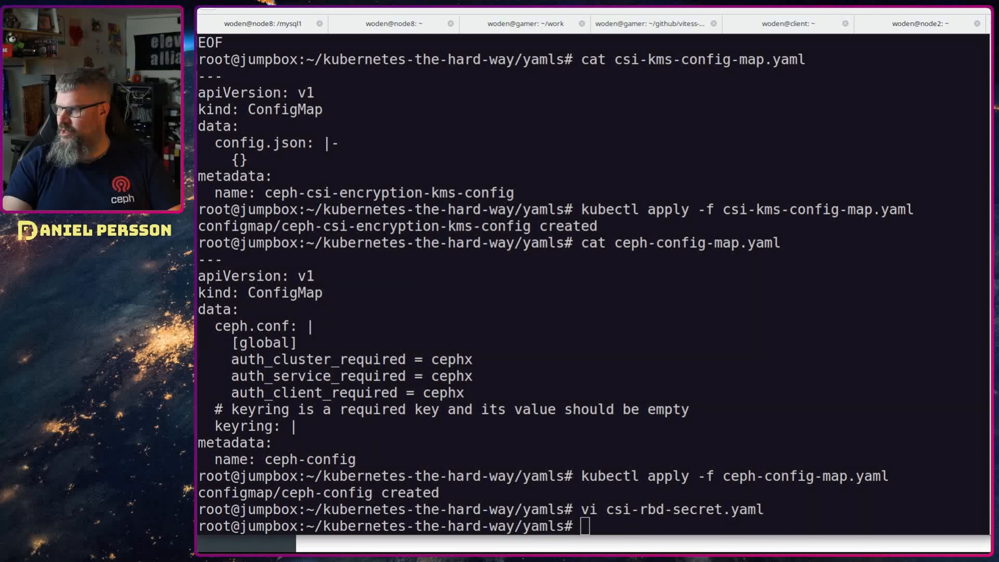
# Apply csi-rbd-secret.yaml and download the ceph-csi rbdplugin provisioner and plugin manifests
pyautogui.write('kubectl apply -f csi-rbd-secret.yaml')
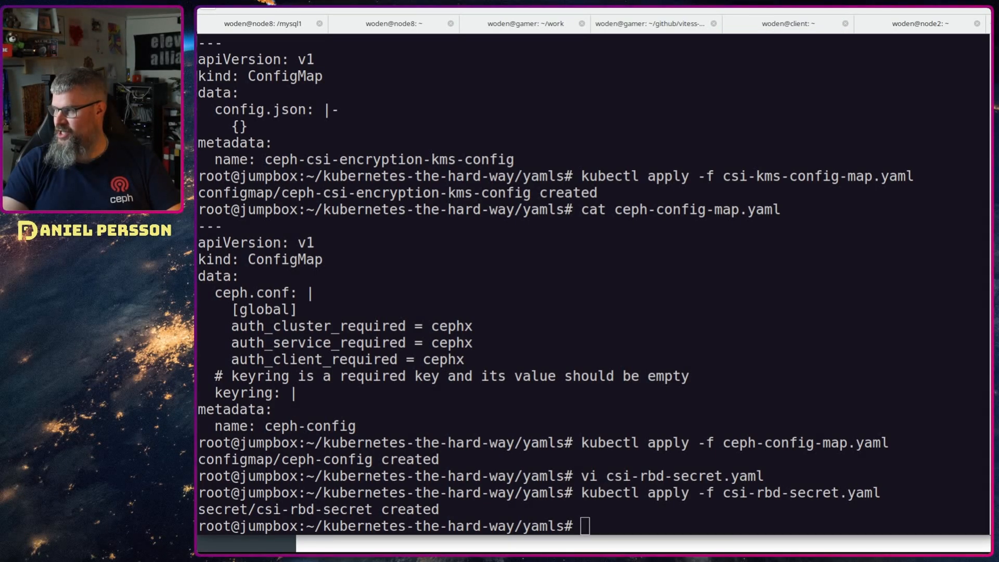
pyautogui.write('kubectl apply -f https://raw.githubusercontent.com/ceph/ceph-csi/master/deploy/rbd/kubernetes/csi-provisioner-rbac.yaml')
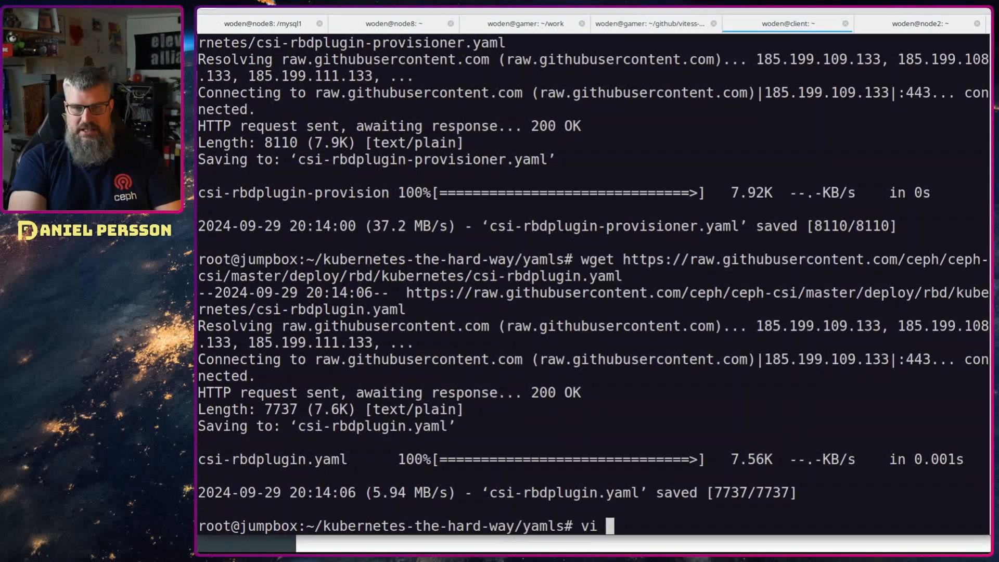
# Set replicas to 1 in csi-rbdplugin-provisioner.yaml and save with :wq
pyautogui.write('csi-')
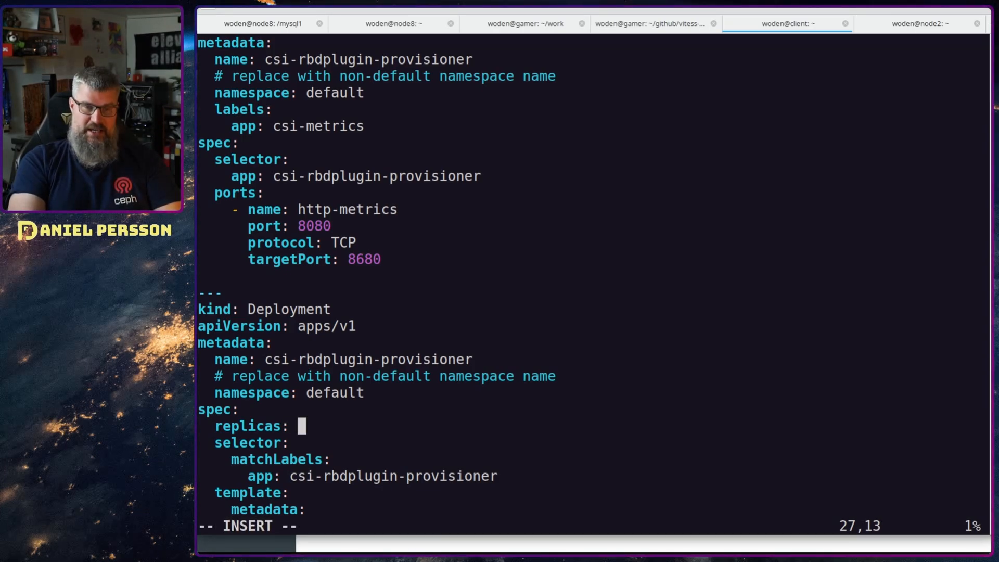
pyautogui.write('1')
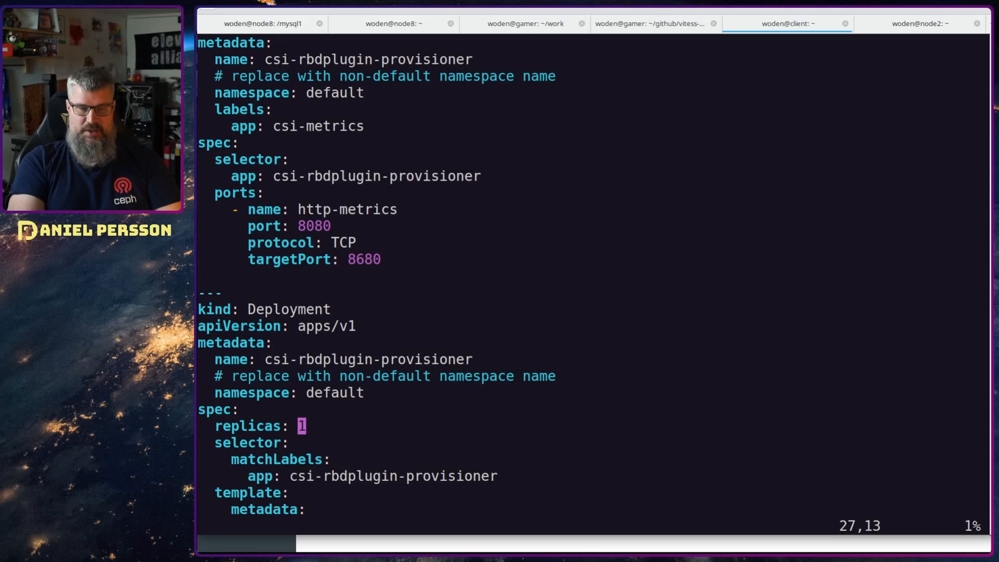
pyautogui.write(':wq')
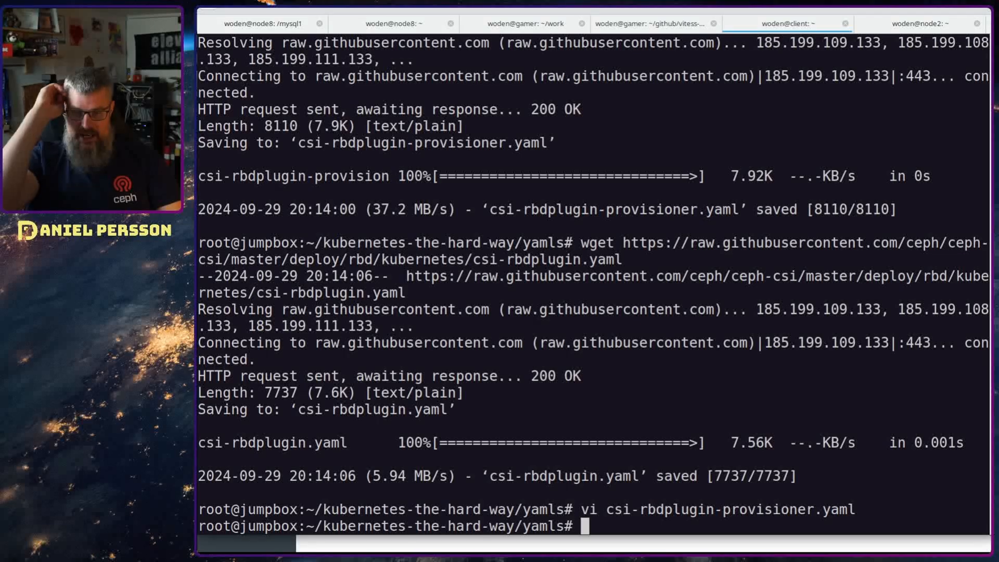
# Apply csi-rbdplugin-provisioner.yaml and csi-rbdplugin.yaml with kubectl
pyautogui.write('k')
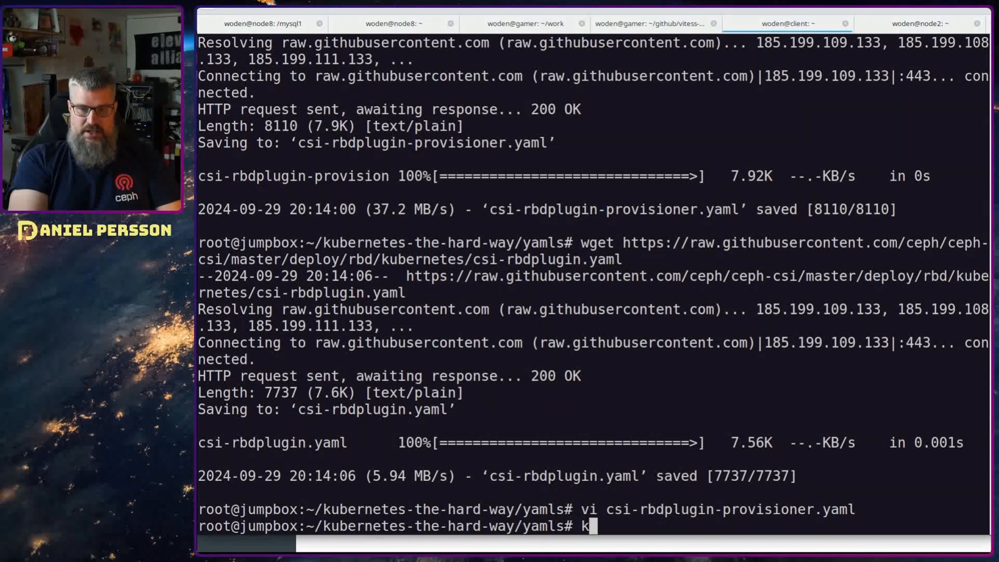
pyautogui.write('ubectl aspply -f csi-rbd')
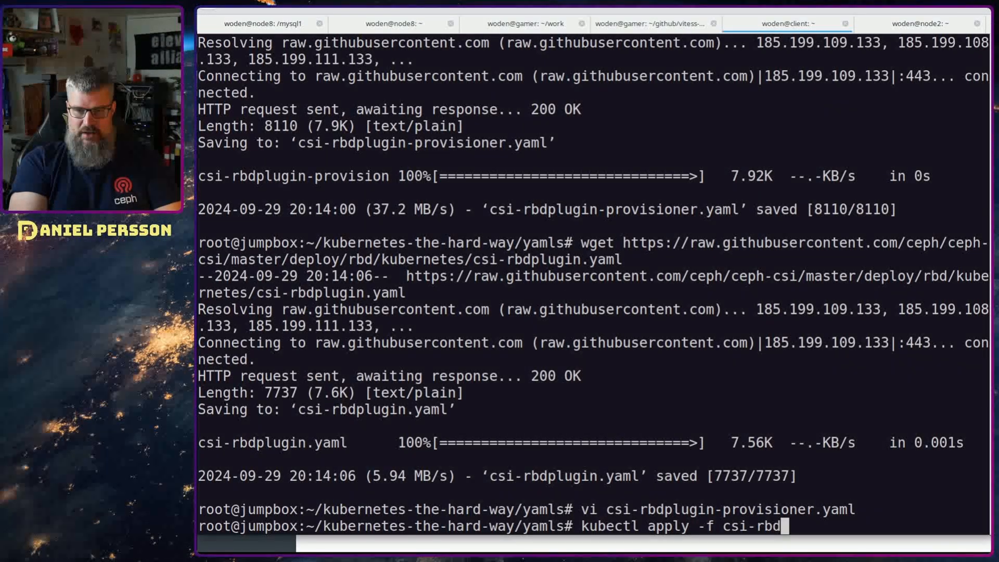
pyautogui.write('plugin-provisioner.yaml')
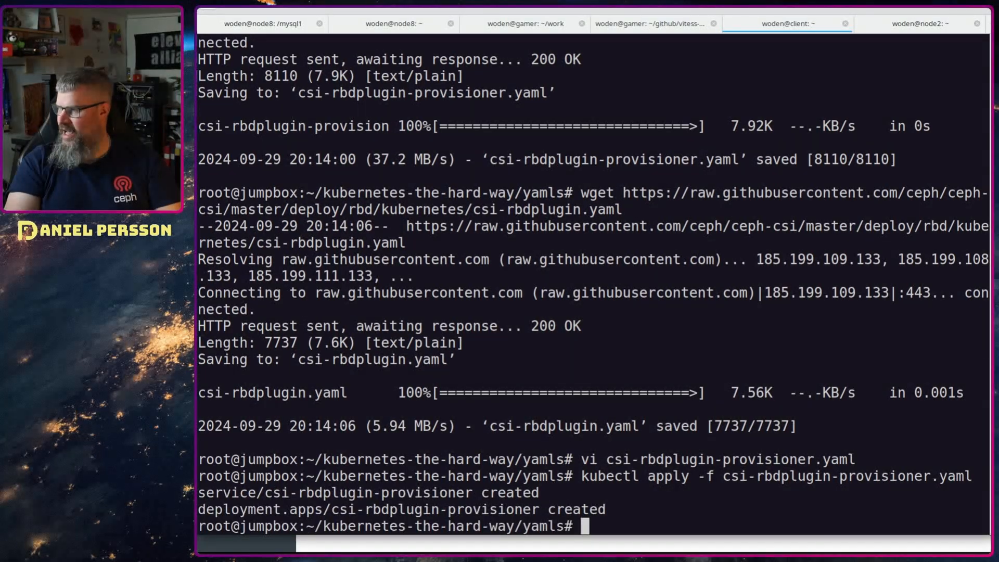
pyautogui.write('kubectl apply -f csi-rbdplugin-provisioner.yaml')
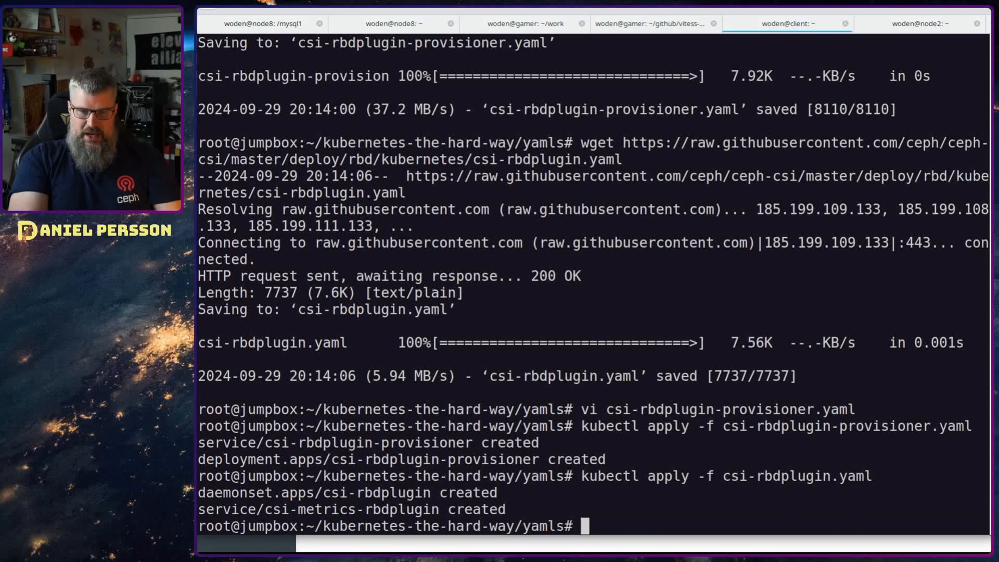
pyautogui.write('k')
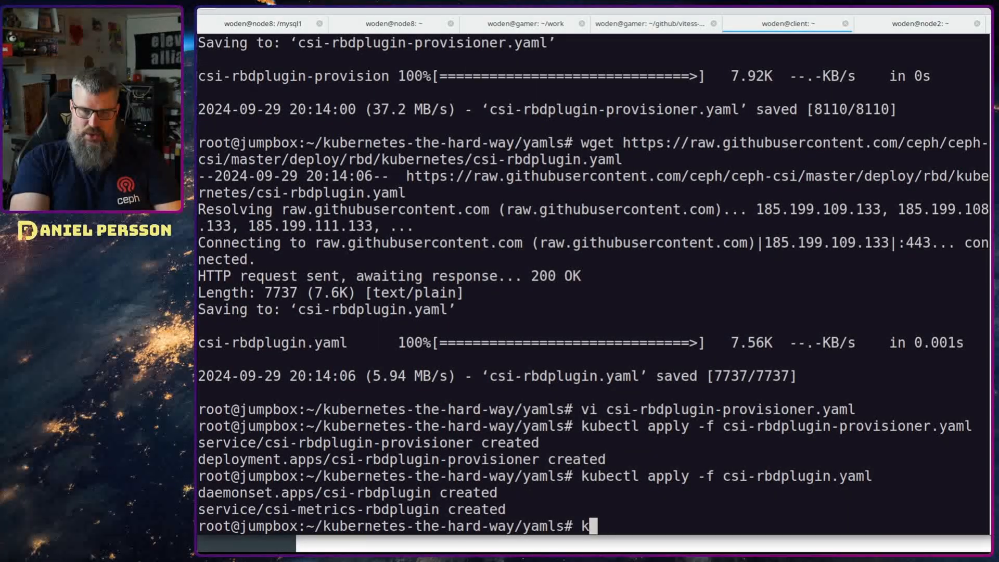
pyautogui.write('ubectl -')
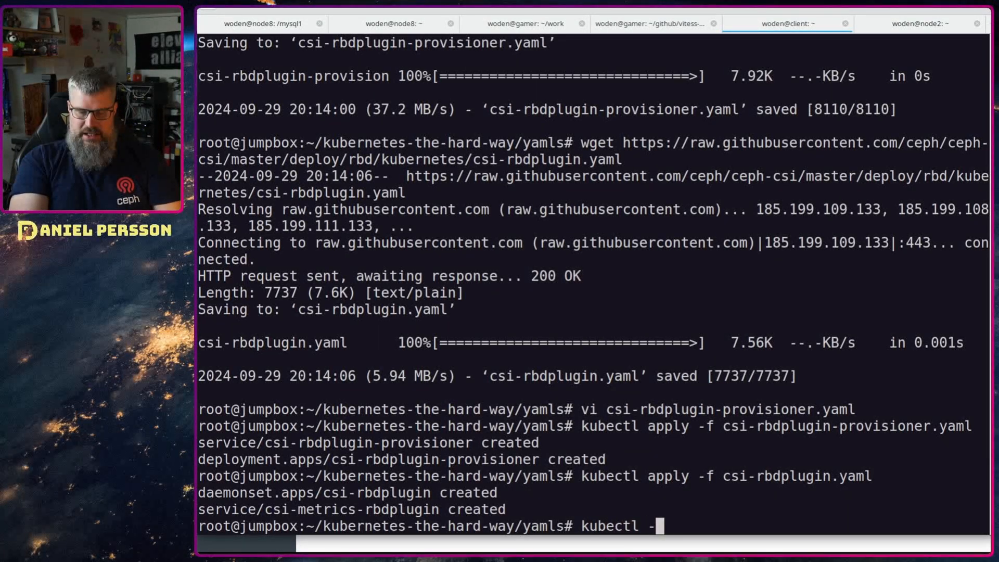
# List pods in all namespaces to watch both csi-rbdplugin pods reach Running 3/3
pyautogui.write('get pods')
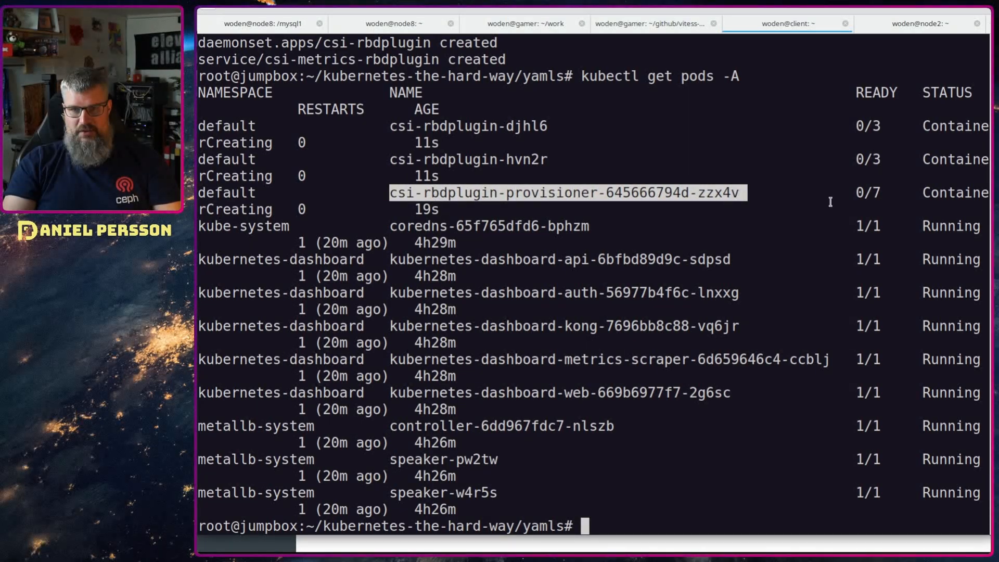
pyautogui.write('kubectl get pods -A')
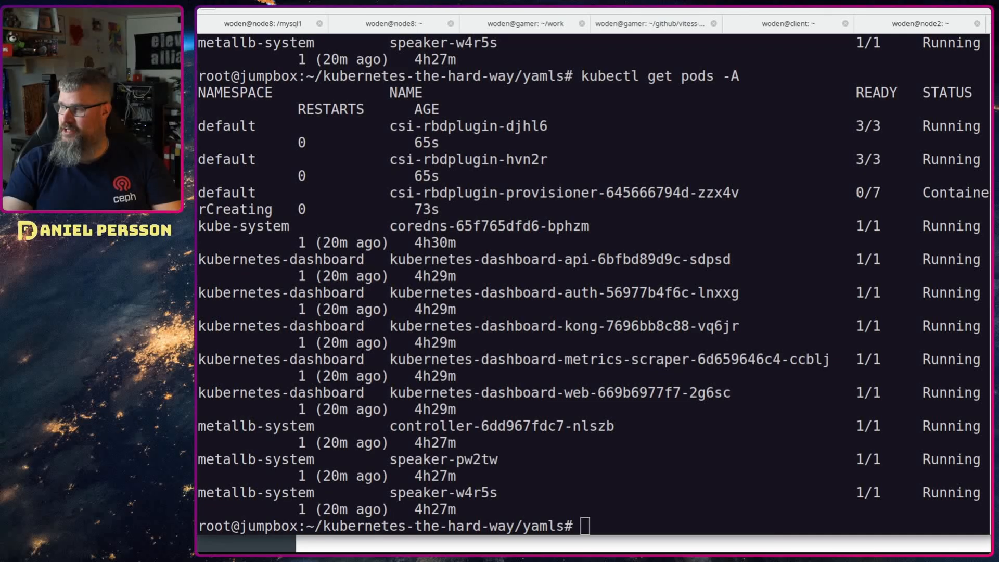
# Review csi-rbd-sc.yaml, checking the ceph-rbd class name and csi-rbd-secret secret names
pyautogui.write('cat')
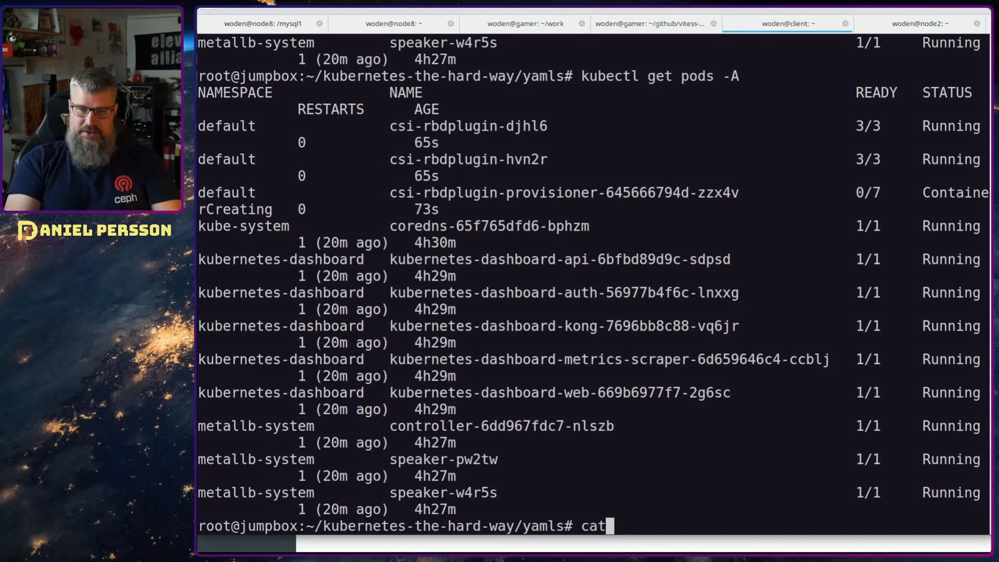
pyautogui.write('csr')
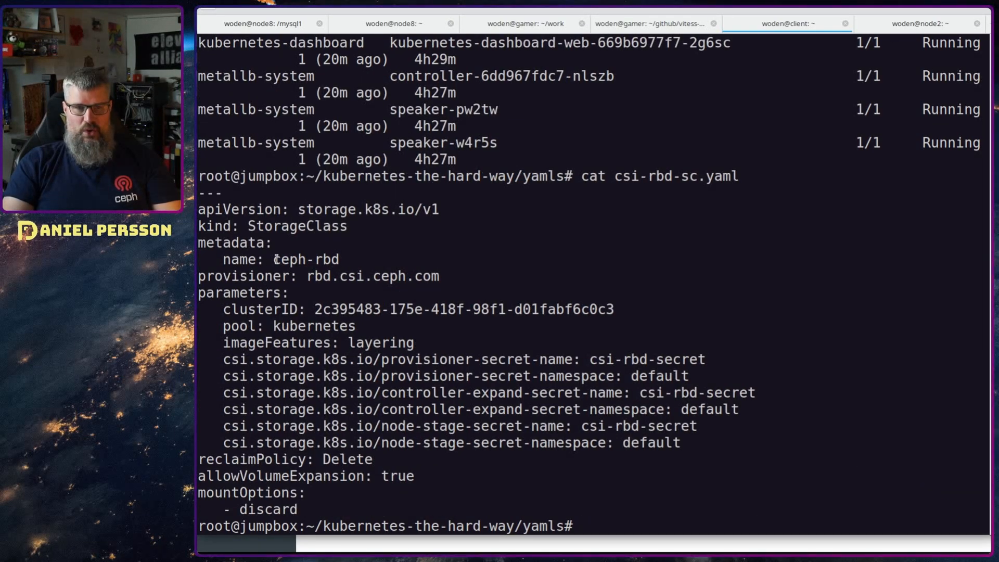
pyautogui.doubleClick(304, 259)
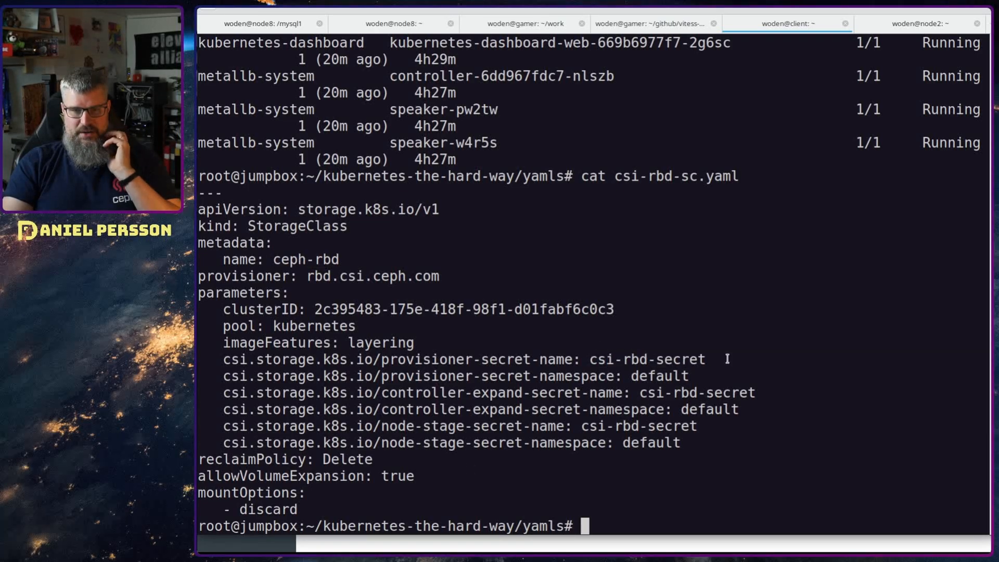
pyautogui.doubleClick(688, 392)
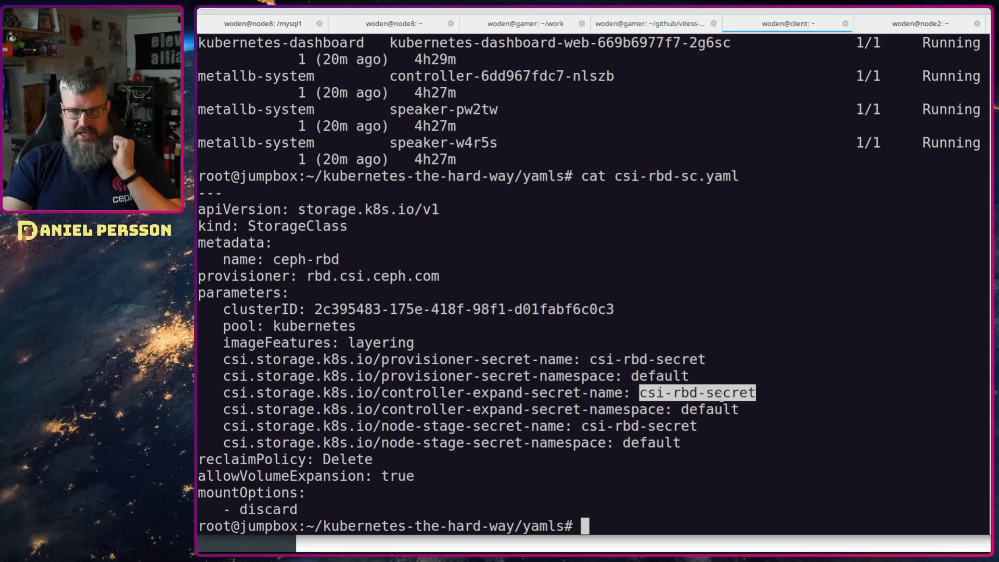
pyautogui.doubleClick(707, 409)
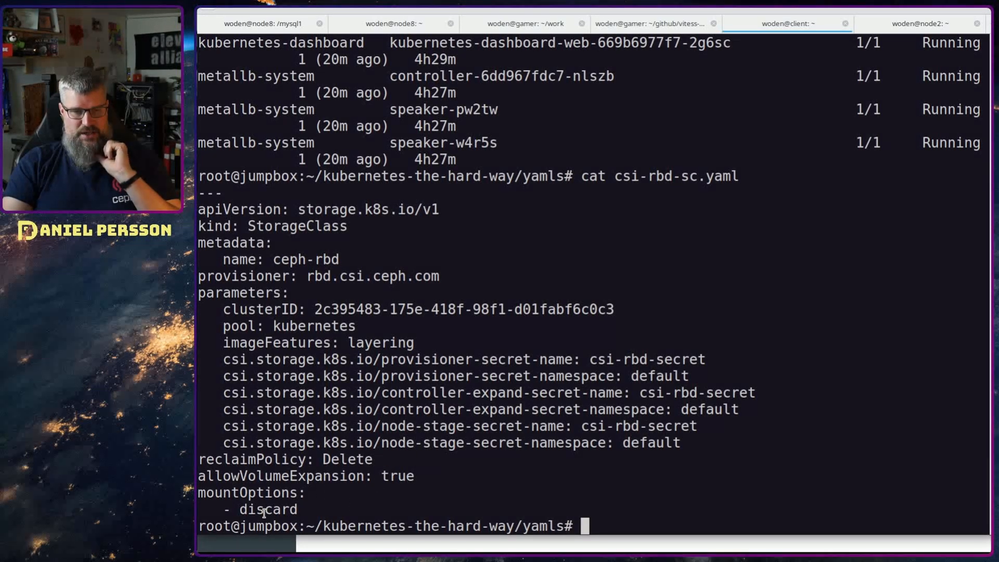
pyautogui.moveTo(318, 499)
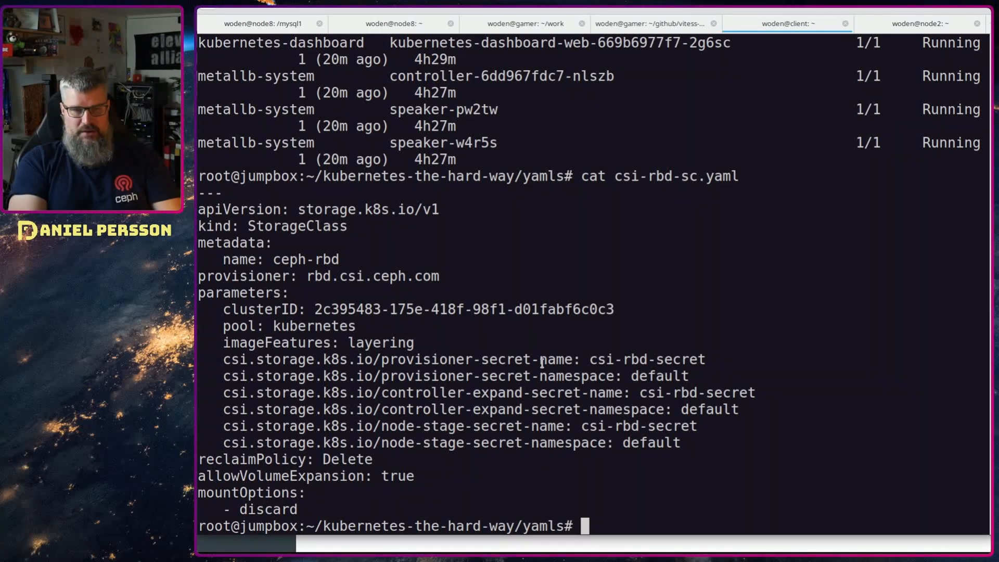
# Apply csi-rbd-sc.yaml and confirm the provisioner pod is Running 7/7
pyautogui.write('kubectl apply -')
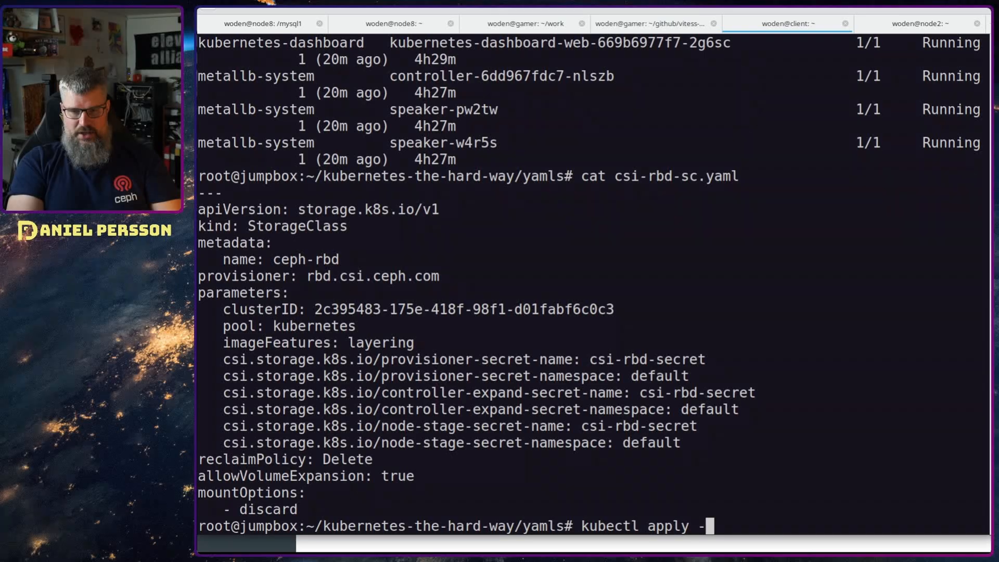
pyautogui.write('f')
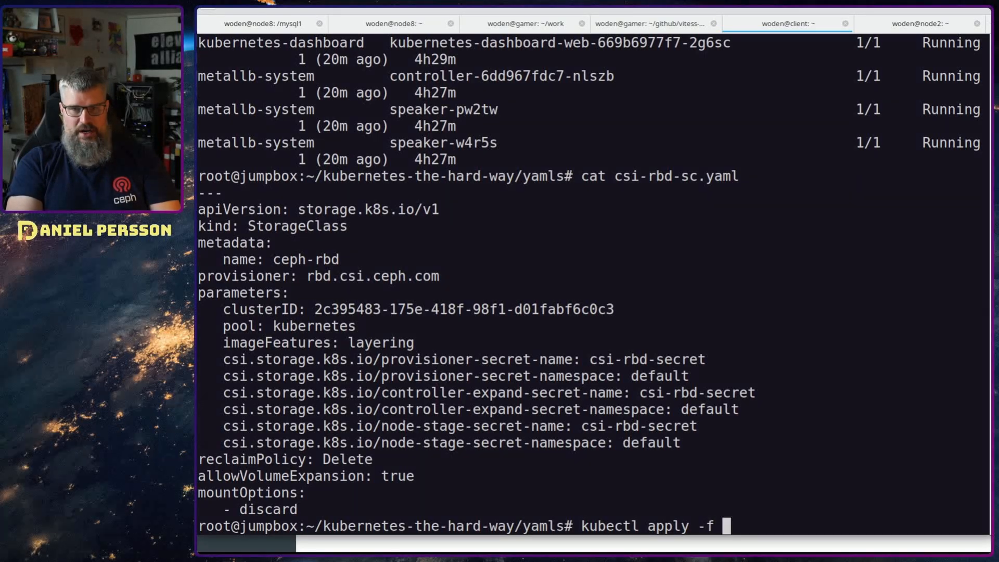
pyautogui.write('csi-')
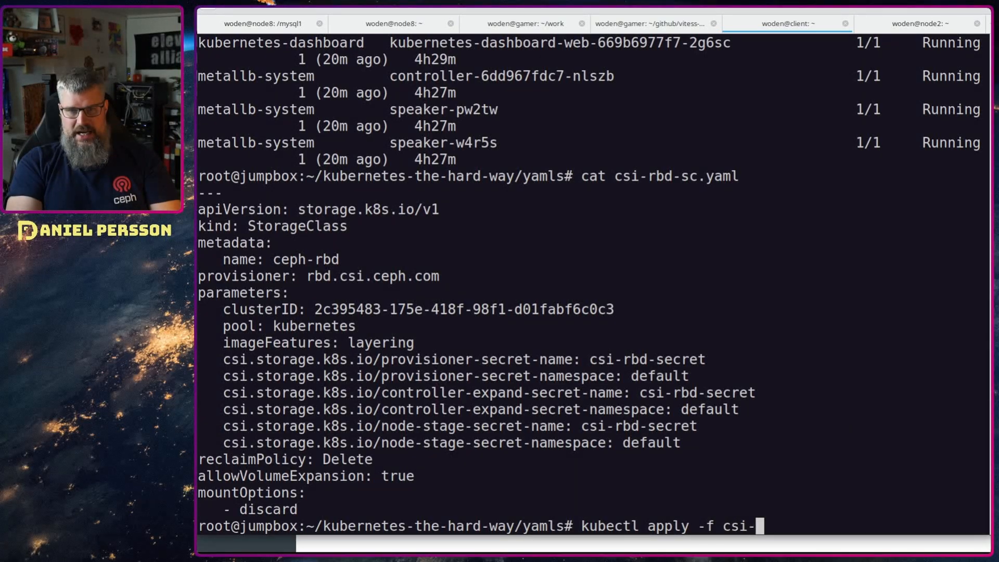
pyautogui.write('rbd-sc.yaml')
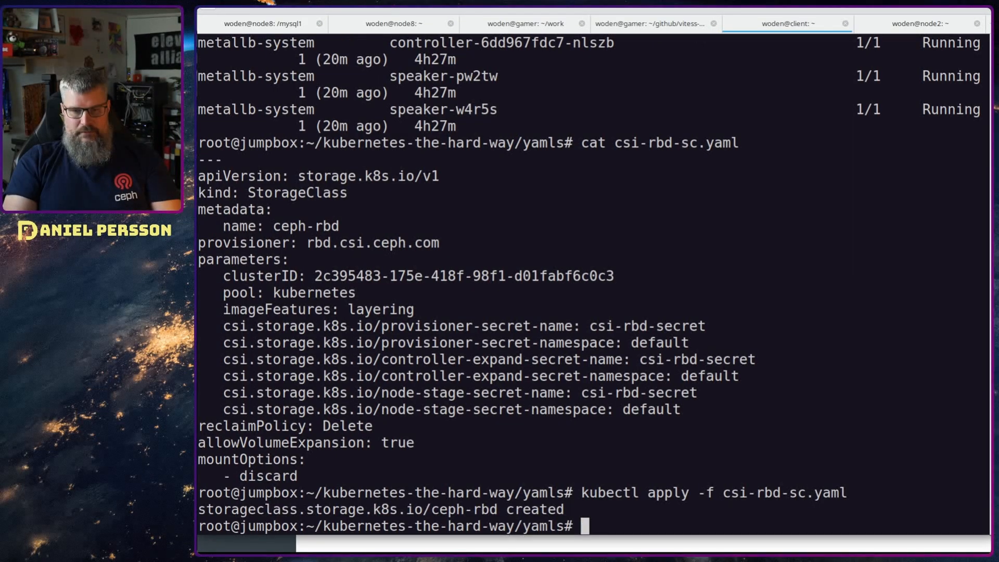
pyautogui.write('kubectl get pods -A')
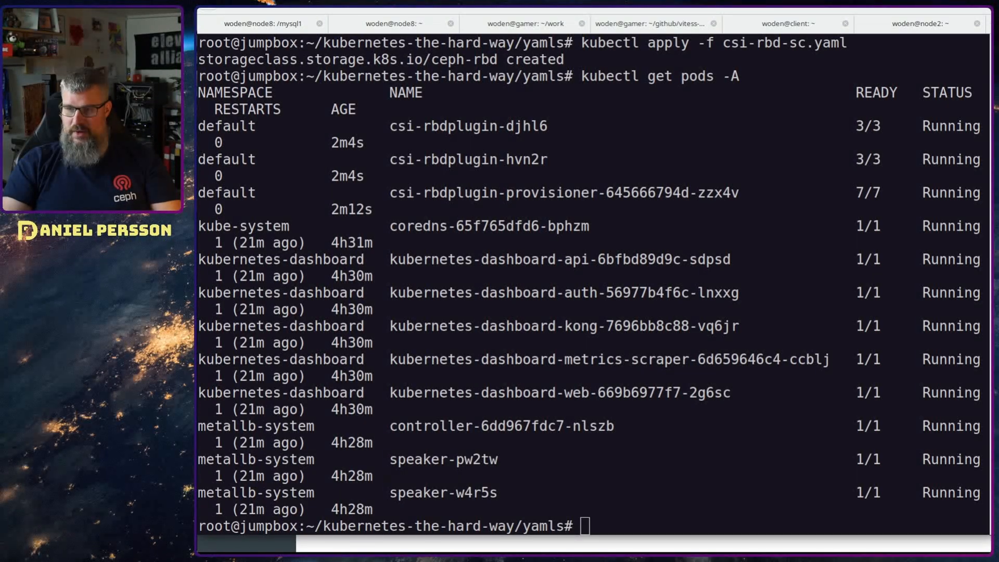
# Add the portainer Helm repo and install Portainer with LoadBalancer, forced TLS and ceph-rbd
pyautogui.write('helm repo add portainer https://portainer.github.io/k8s/')
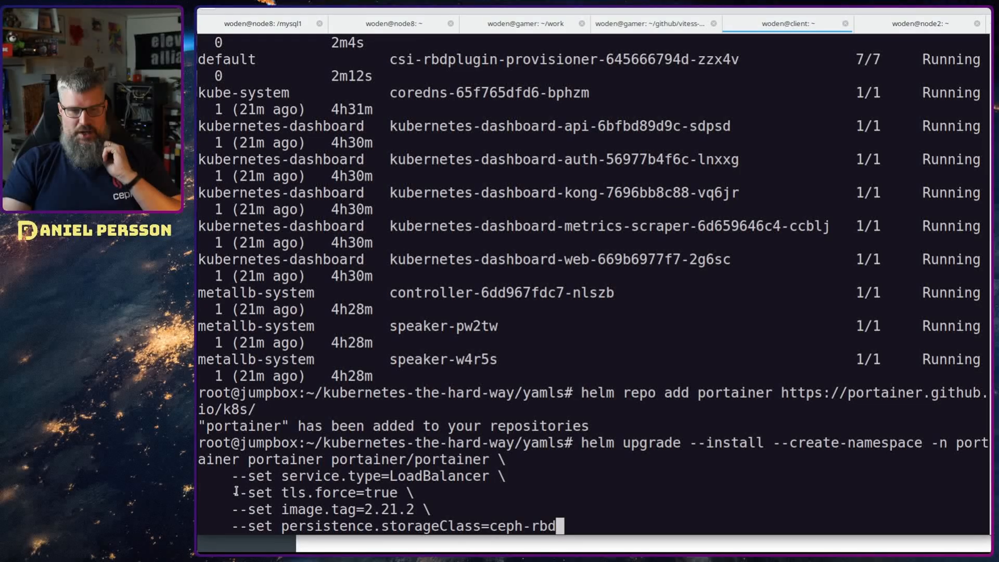
pyautogui.doubleClick(318, 492)
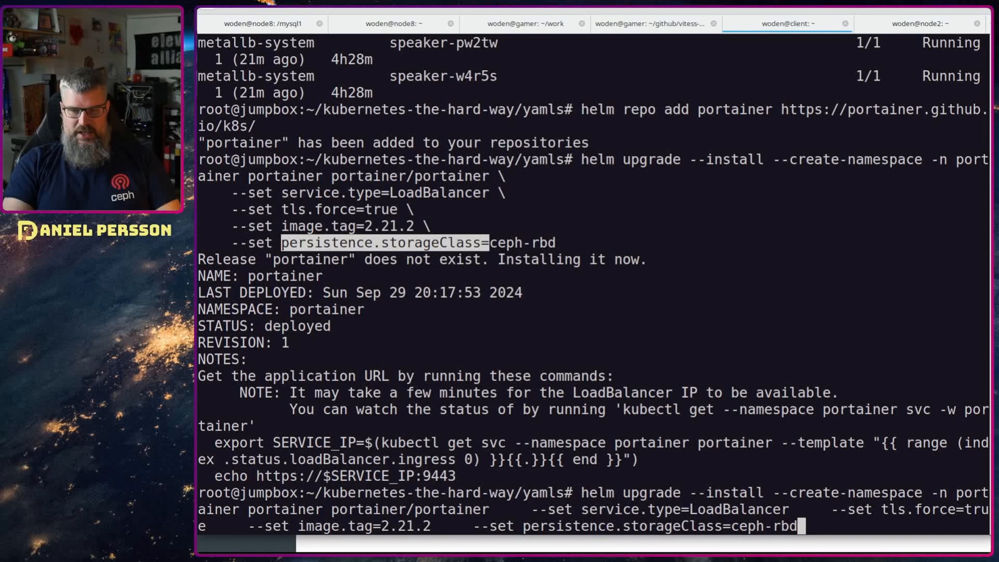
# Run kubectl get svc -A to find portainer's external IP on ports 9443 and 8000
pyautogui.write('ku')
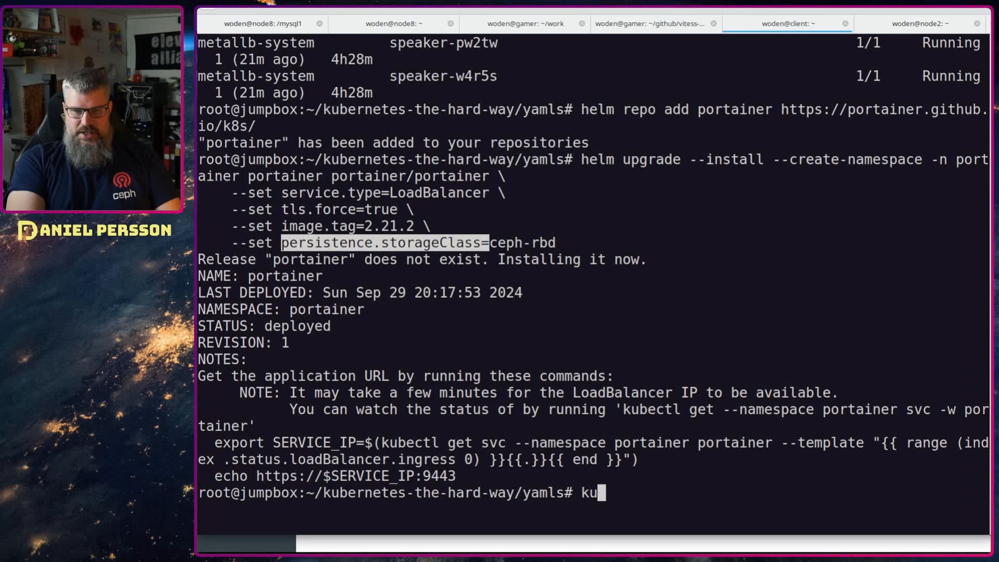
pyautogui.write('bectl get')
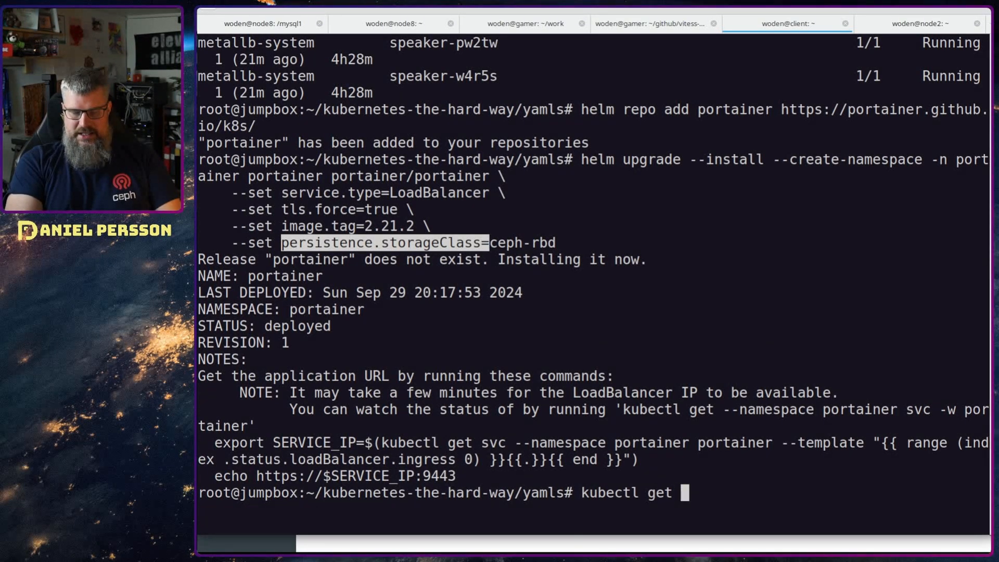
pyautogui.write('pods')
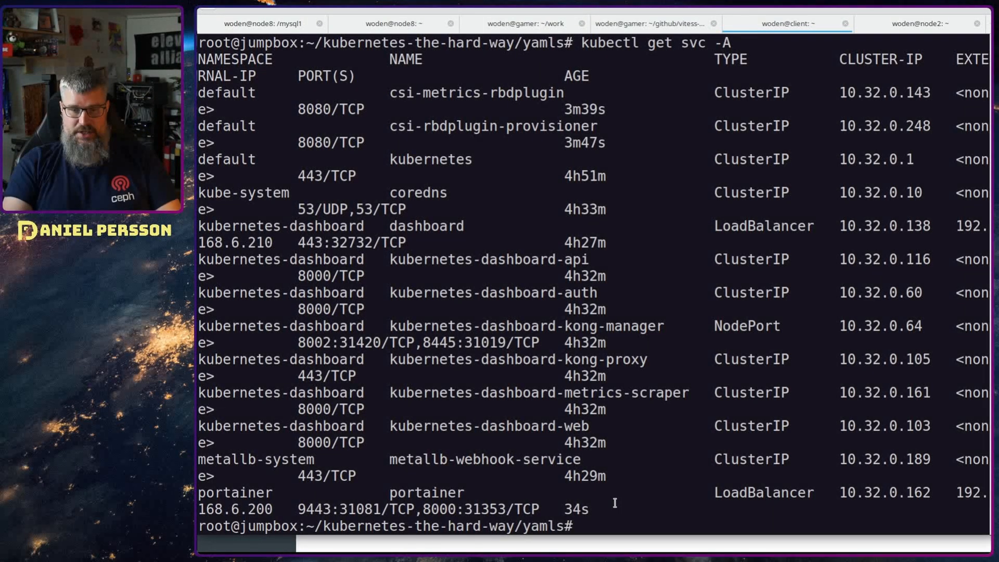
pyautogui.write('kubectl get svc -A')
pyautogui.write('12')
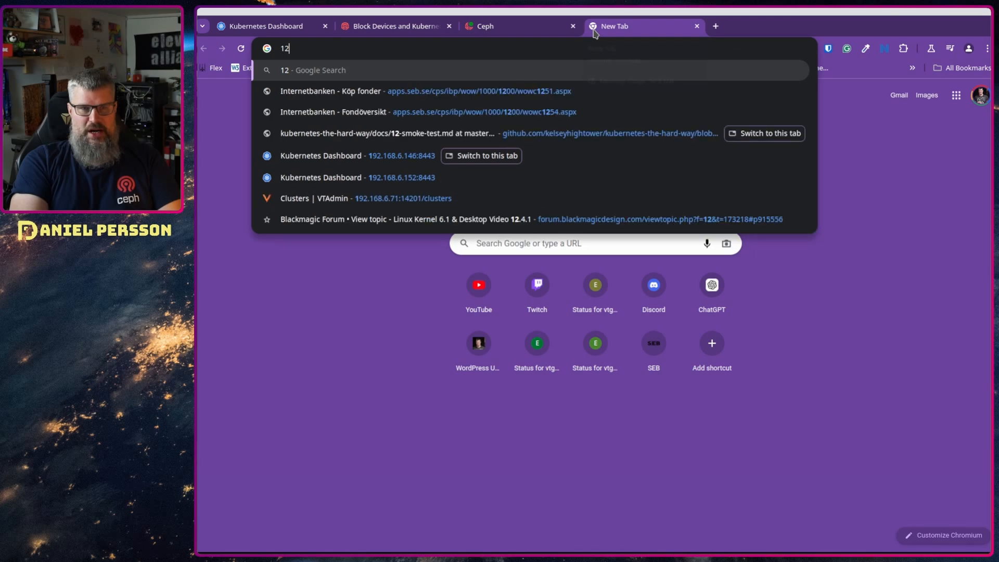
# Browse to 192.168.6.200:9443 to reach Portainer's new installation page
pyautogui.write('192.168.6.200:9')
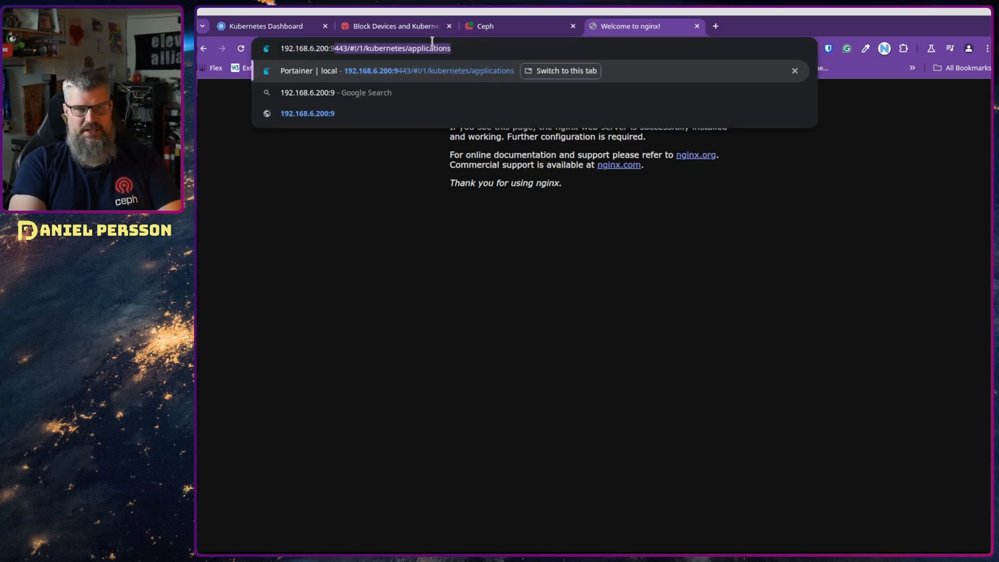
pyautogui.write('443/#!/init/admin')
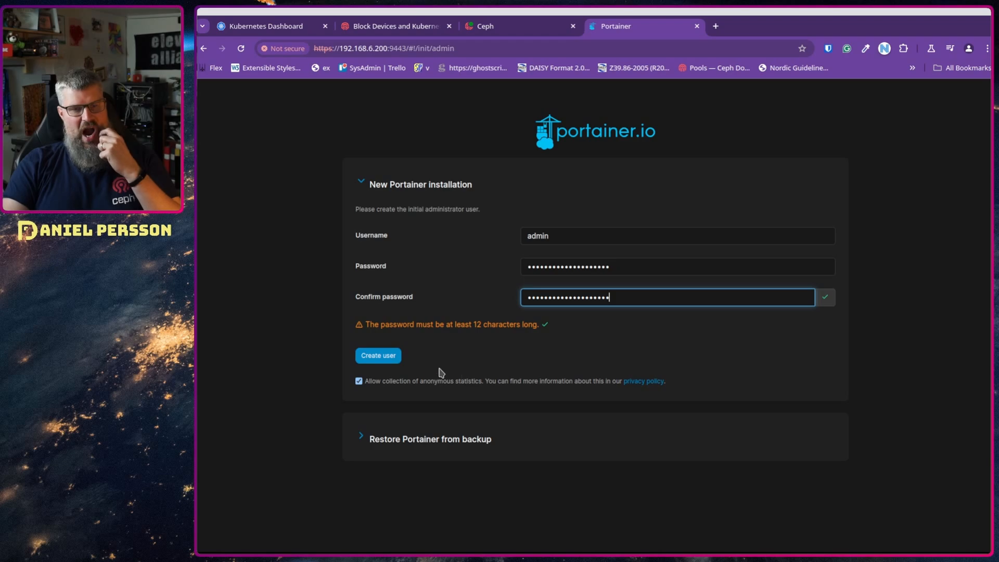
# Create the admin user and land on the Quick Setup environment wizard
pyautogui.click(377, 355)
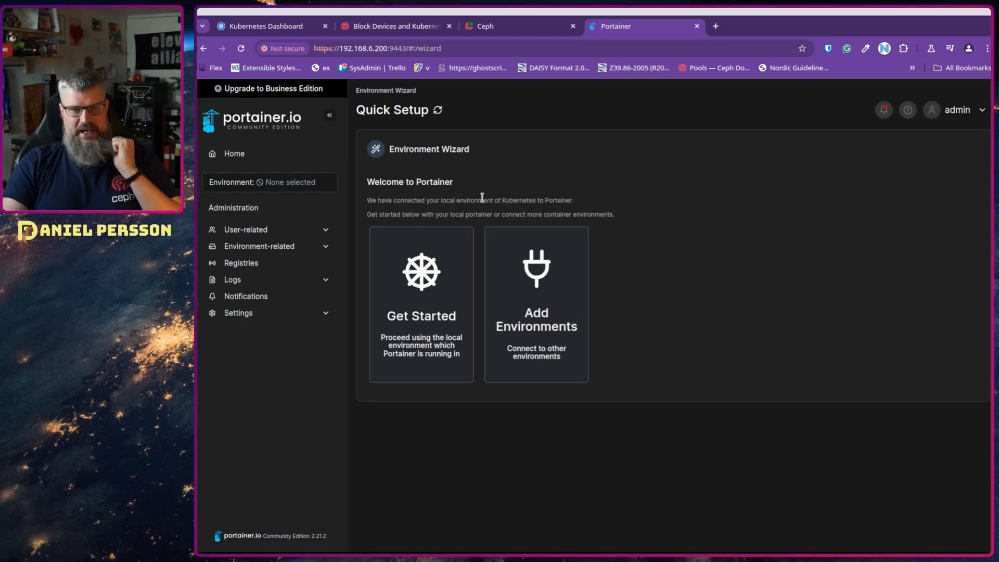
pyautogui.moveTo(595, 335)
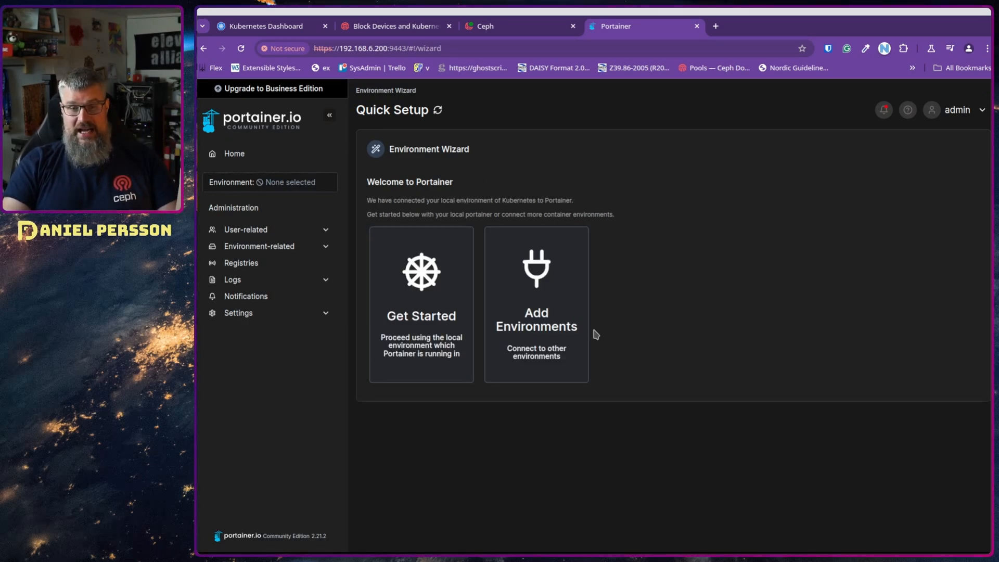
pyautogui.moveTo(420, 375)
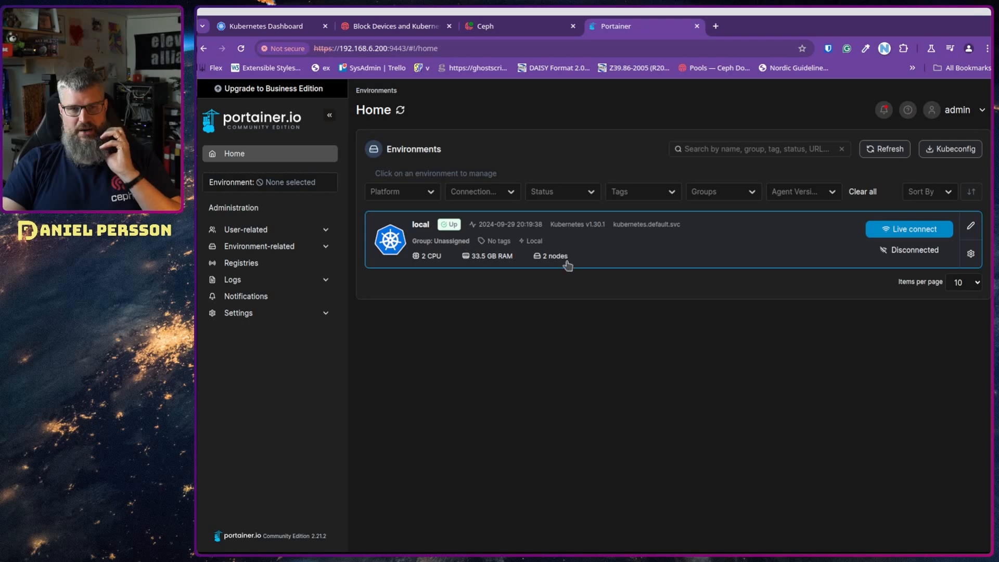
pyautogui.moveTo(908, 229)
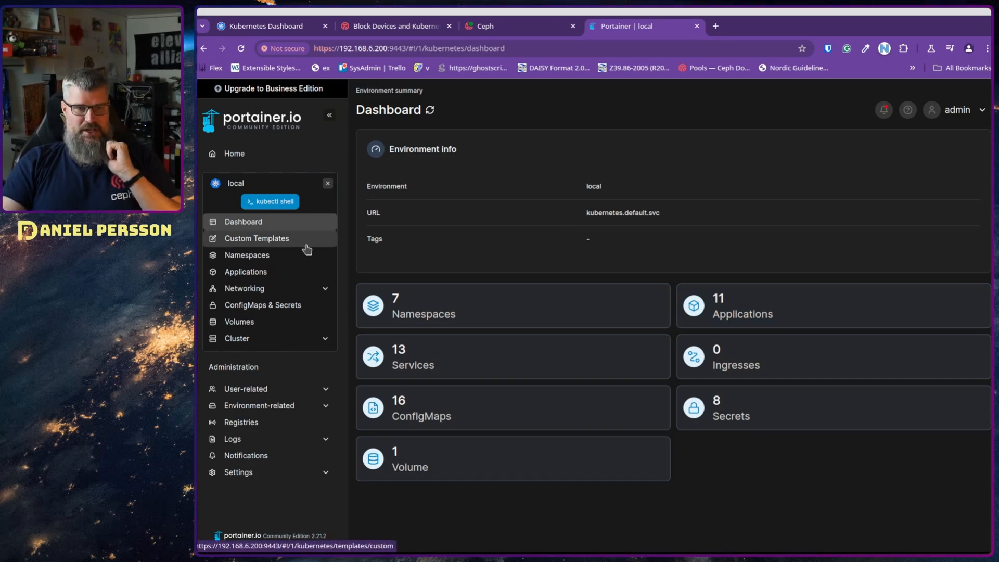
# Open the local environment's cluster details showing two Ready worker nodes
pyautogui.click(236, 338)
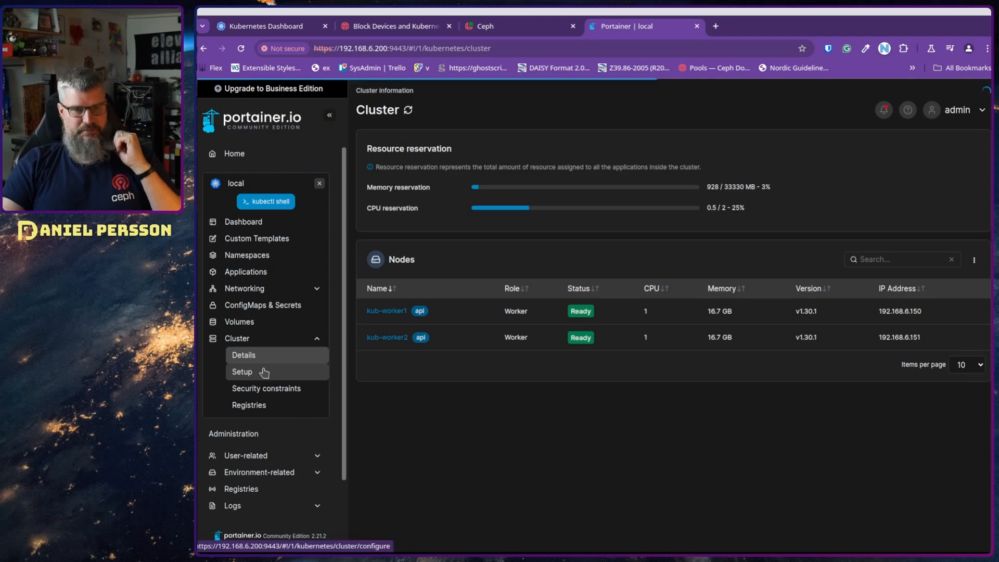
# Allow external load balancers and try enabling metrics API features in cluster setup
pyautogui.click(242, 371)
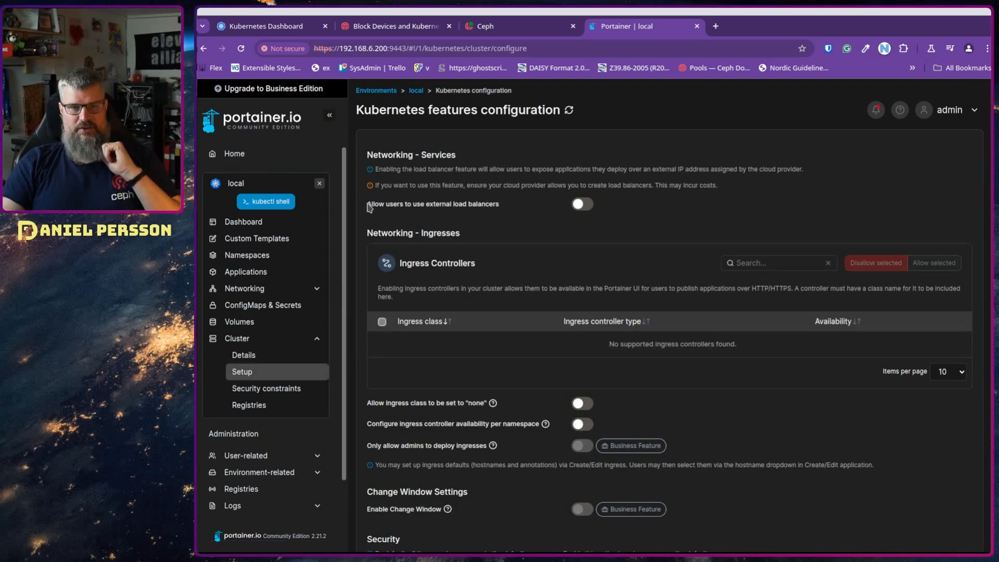
pyautogui.doubleClick(433, 204)
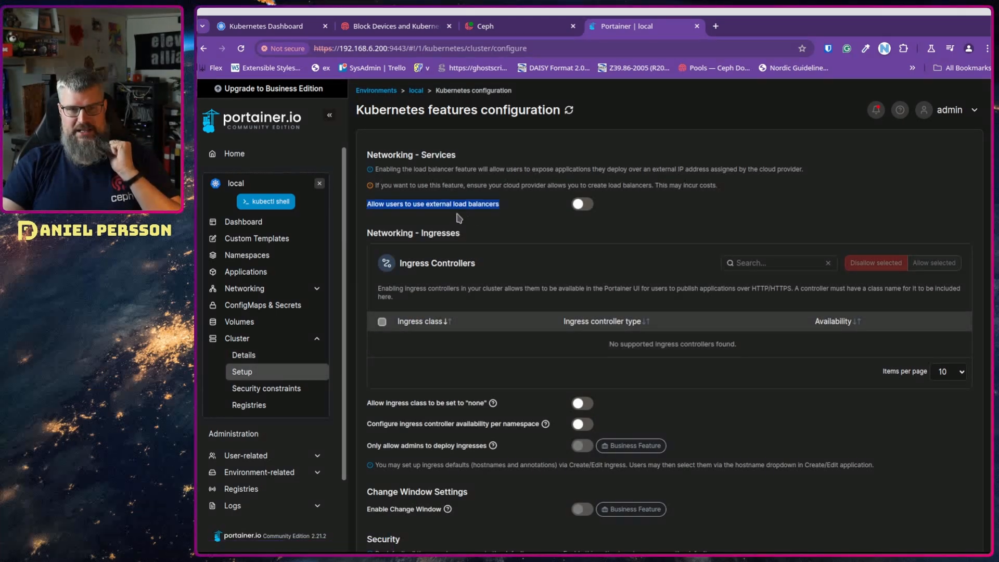
pyautogui.click(581, 203)
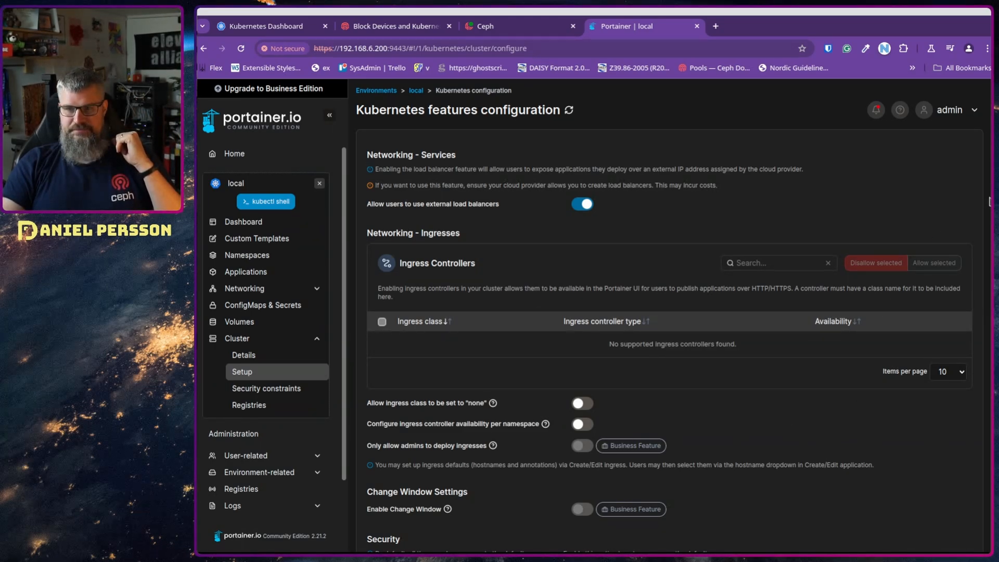
pyautogui.scroll(-3)
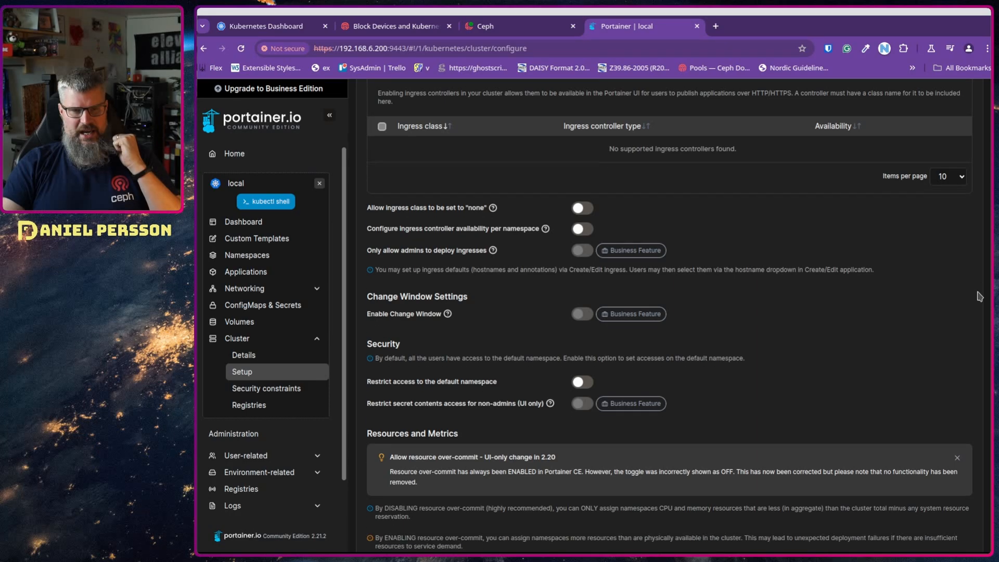
pyautogui.scroll(-3)
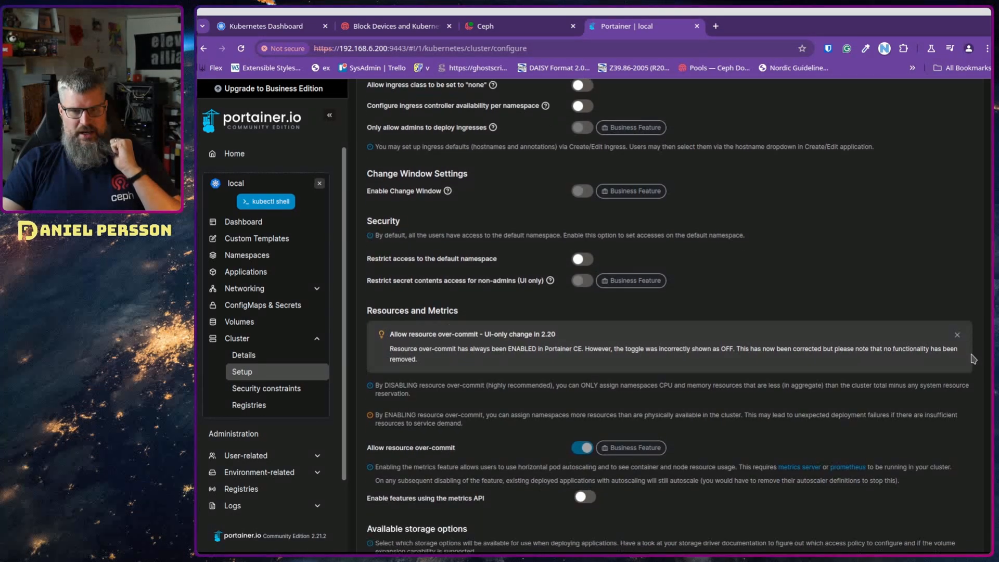
pyautogui.scroll(-3)
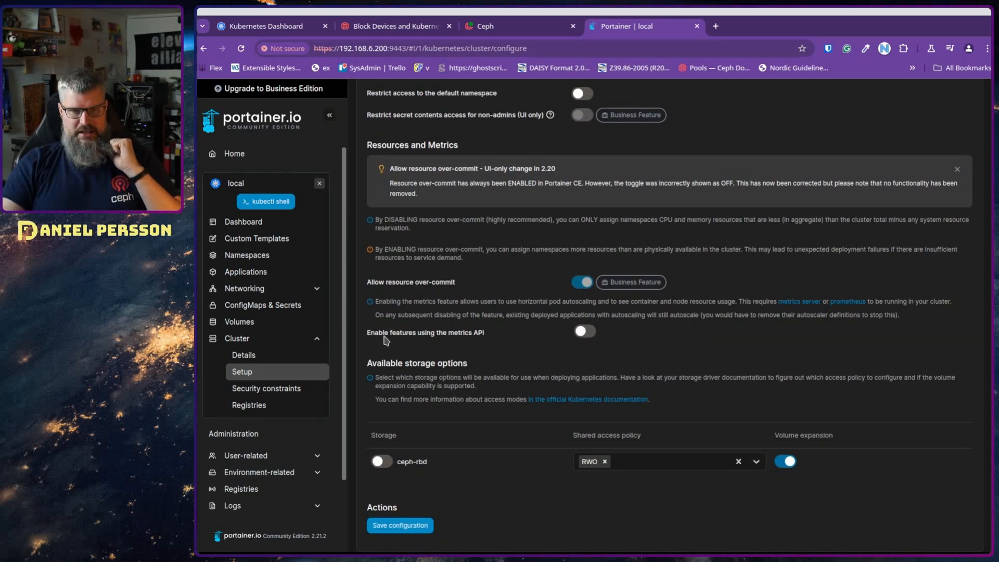
pyautogui.click(582, 331)
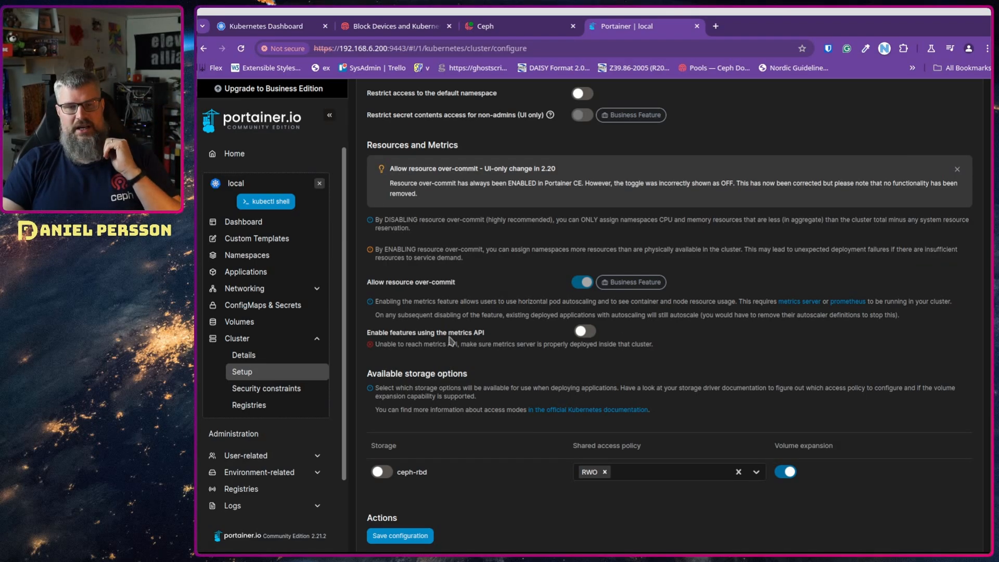
pyautogui.moveTo(536, 368)
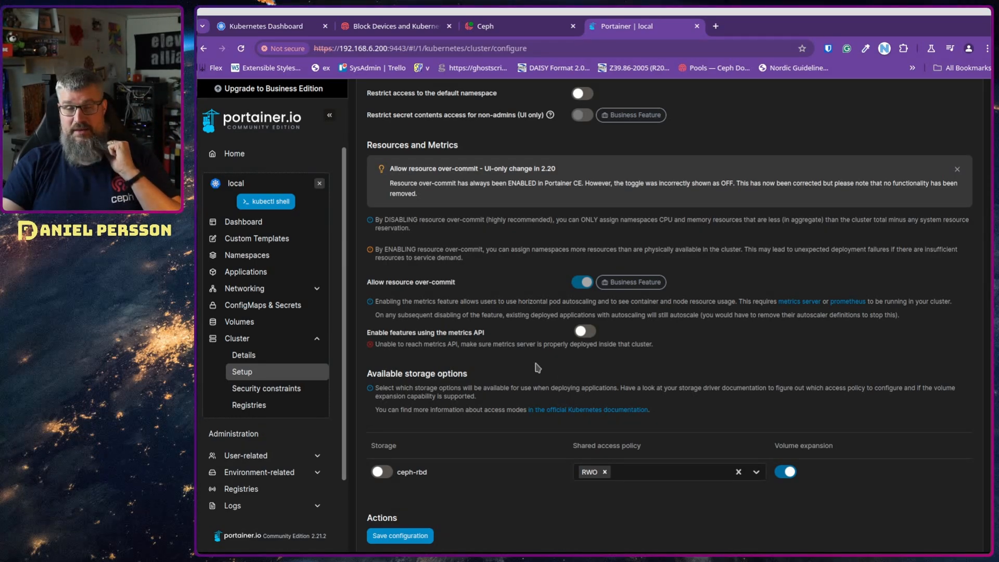
pyautogui.moveTo(607, 362)
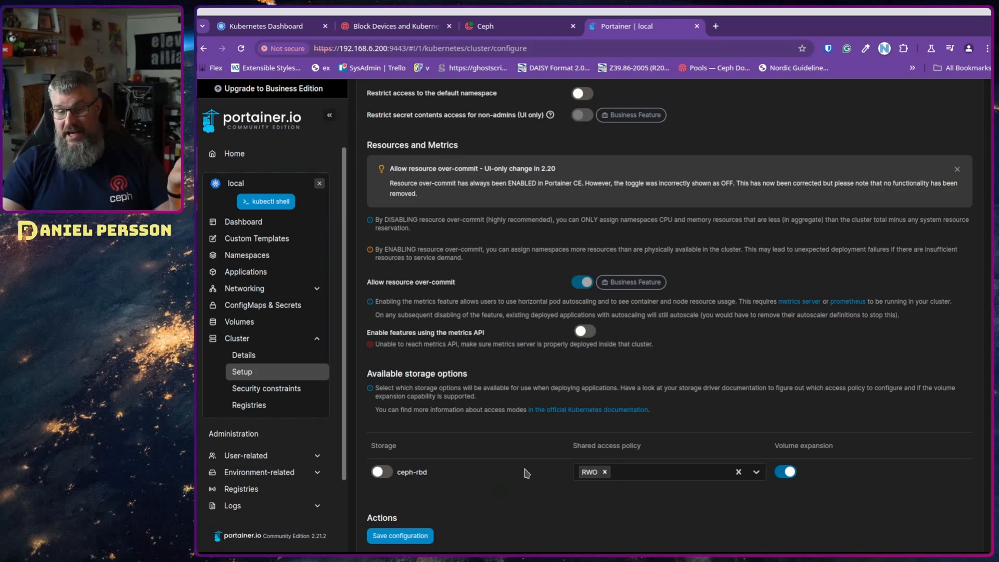
pyautogui.moveTo(476, 502)
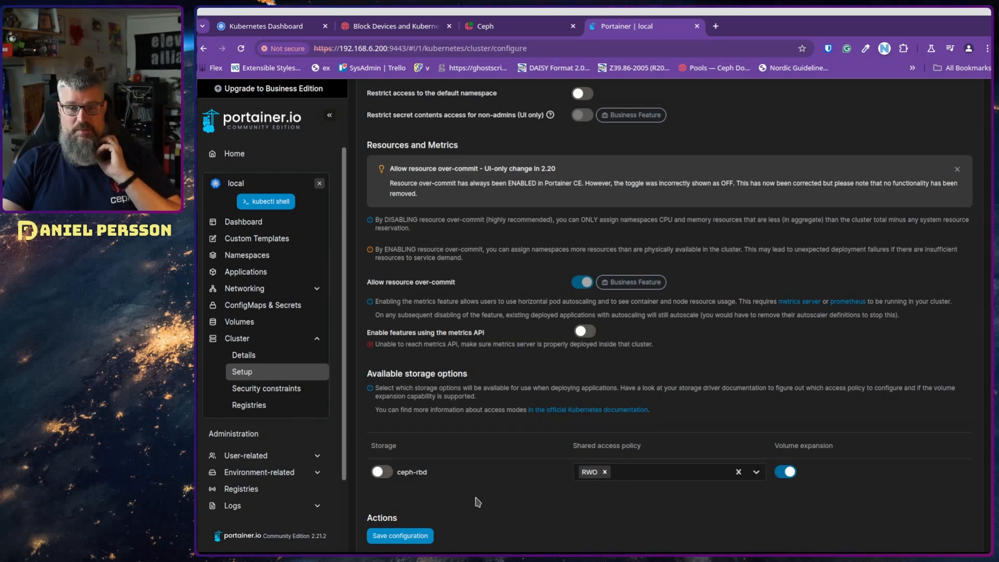
pyautogui.moveTo(374, 443)
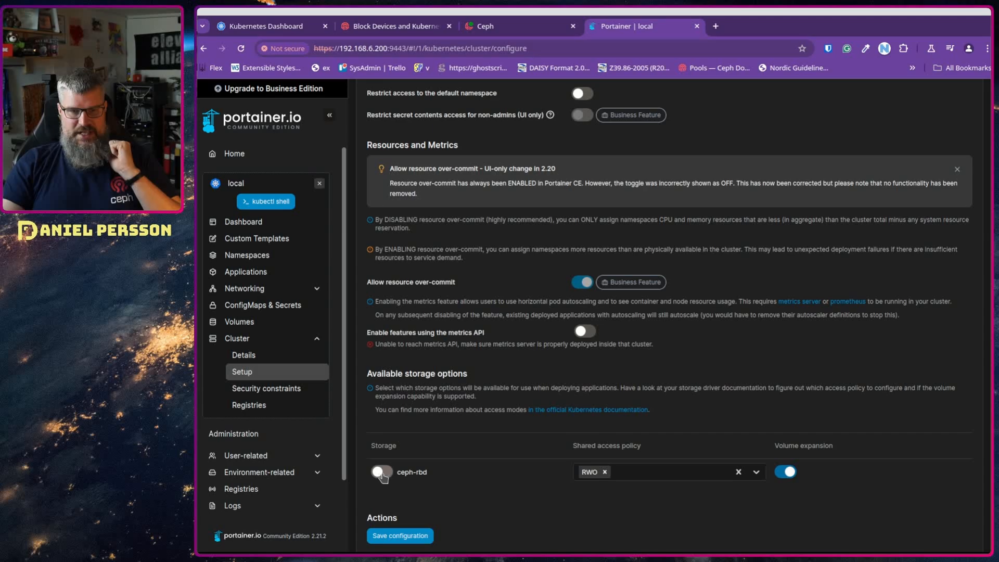
# Enable ceph-rbd storage and save the cluster configuration
pyautogui.click(380, 472)
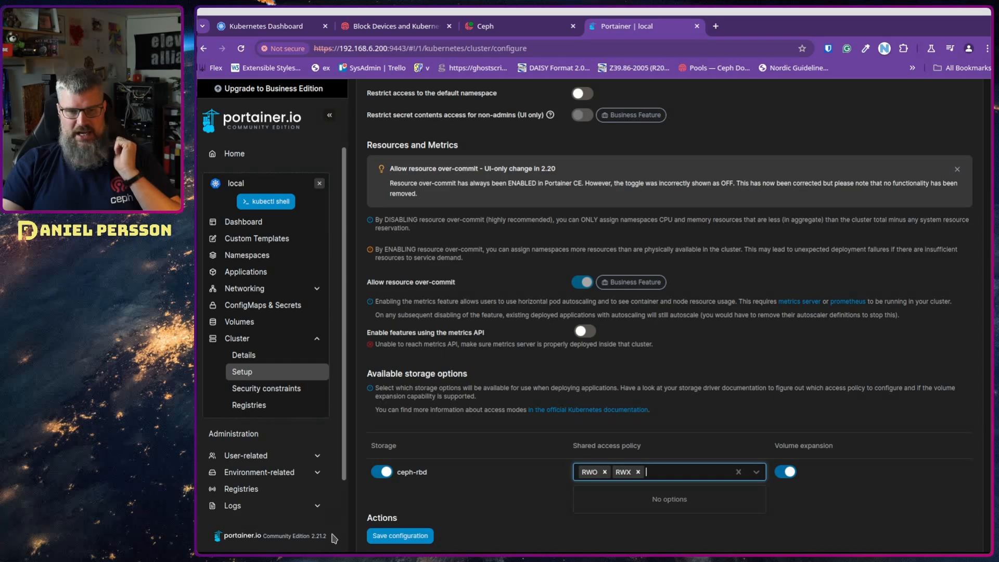
pyautogui.click(399, 536)
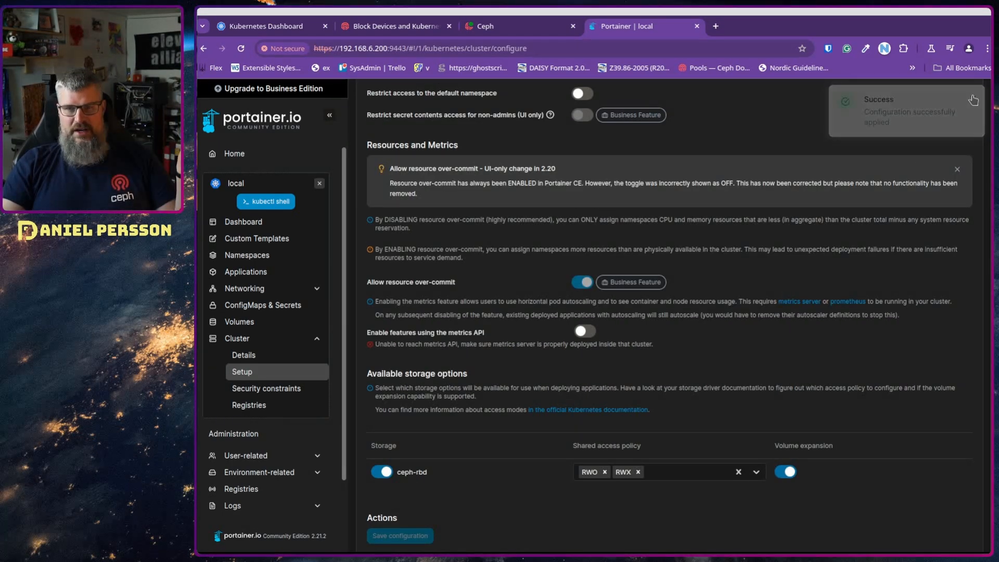
pyautogui.scroll(3)
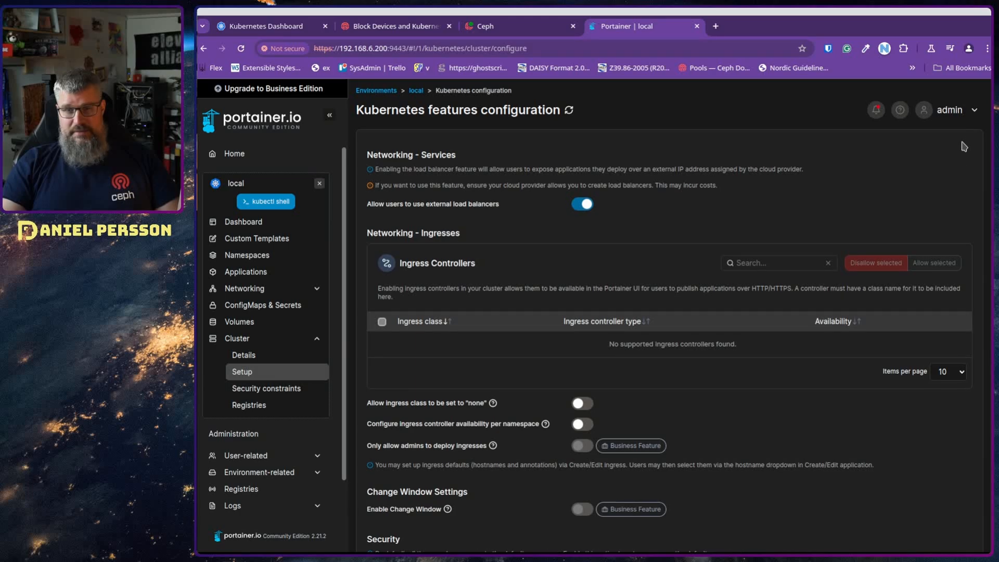
pyautogui.moveTo(525, 306)
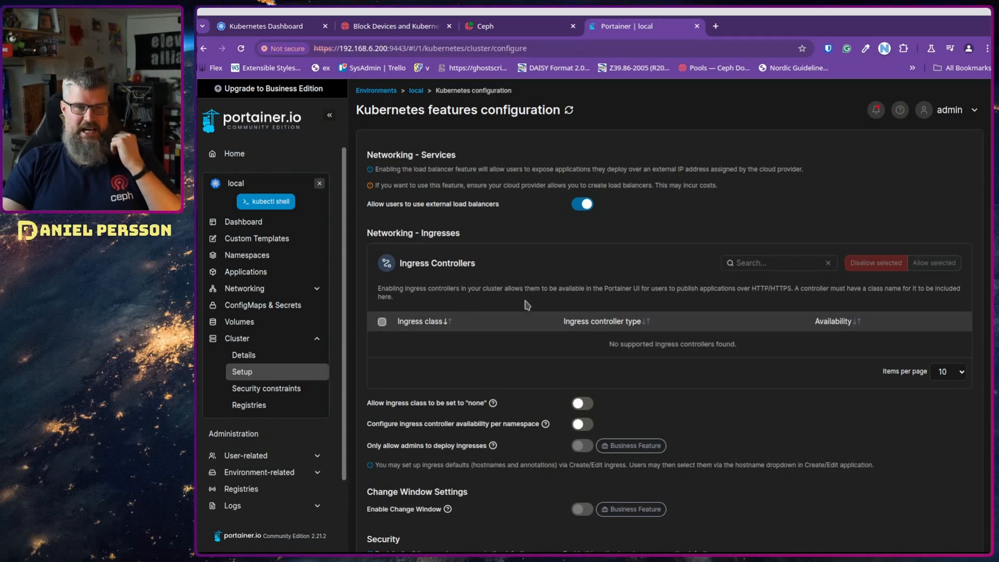
# Start a Helm chart deployment and name the release 'testing'
pyautogui.click(245, 272)
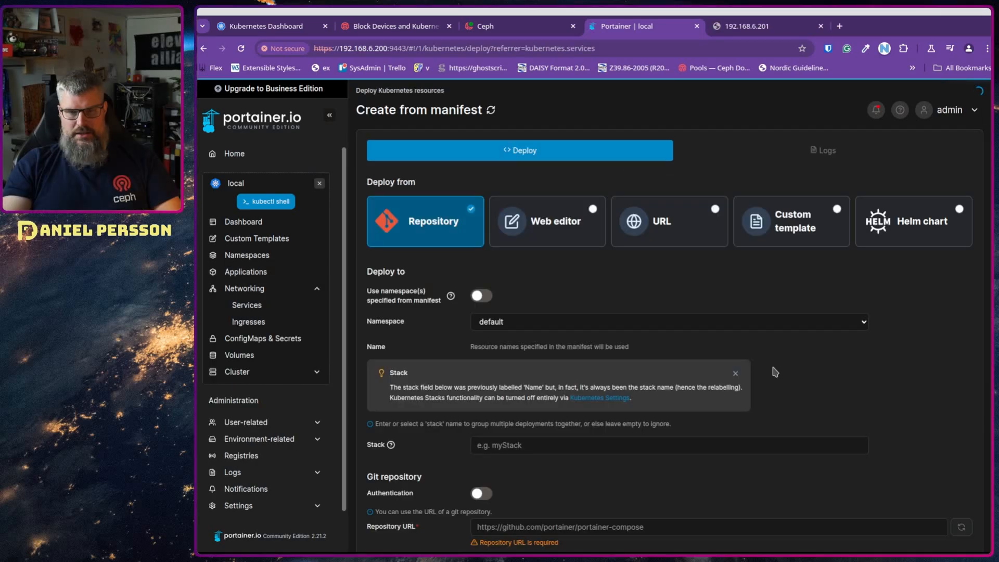
pyautogui.click(911, 221)
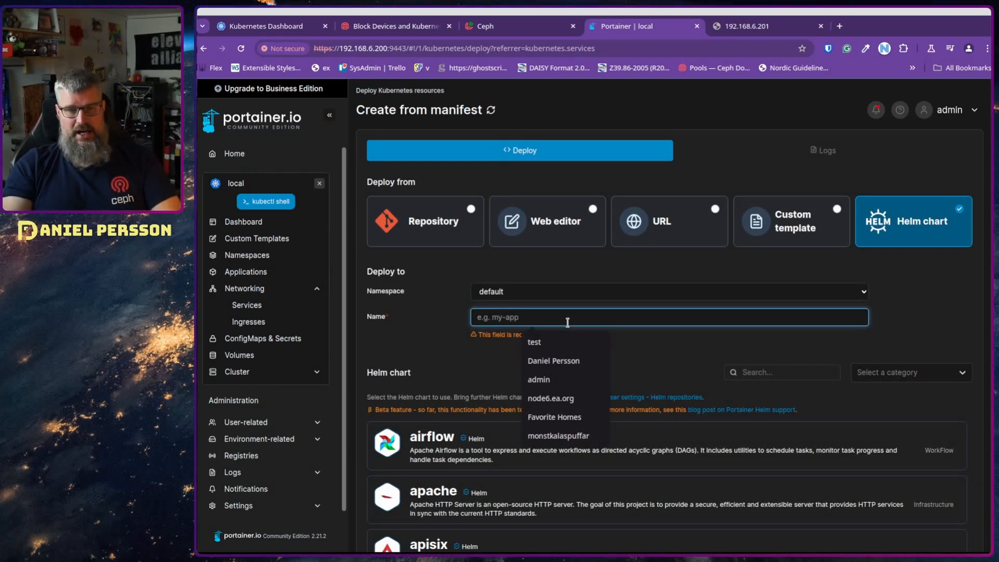
pyautogui.write('test')
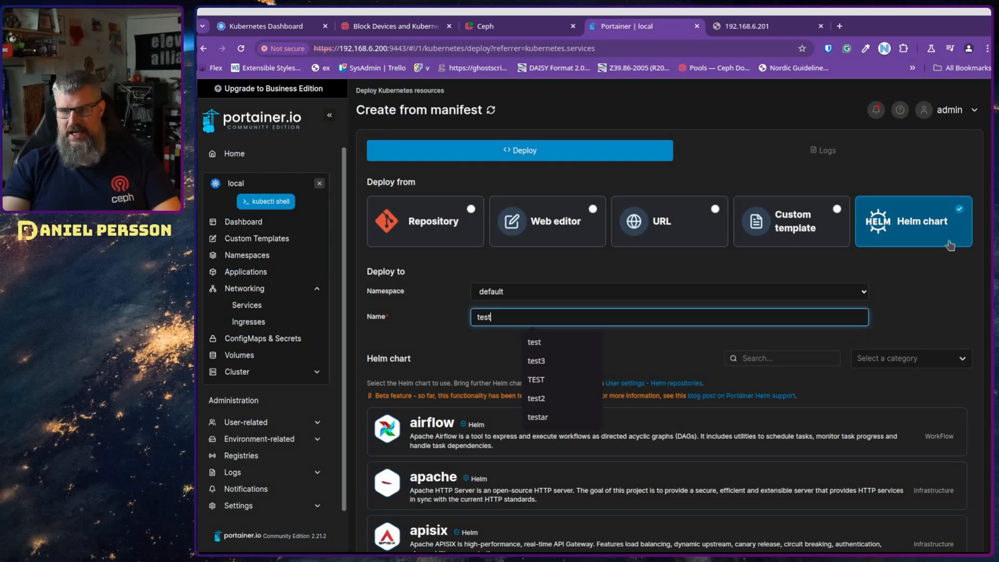
pyautogui.scroll(-3)
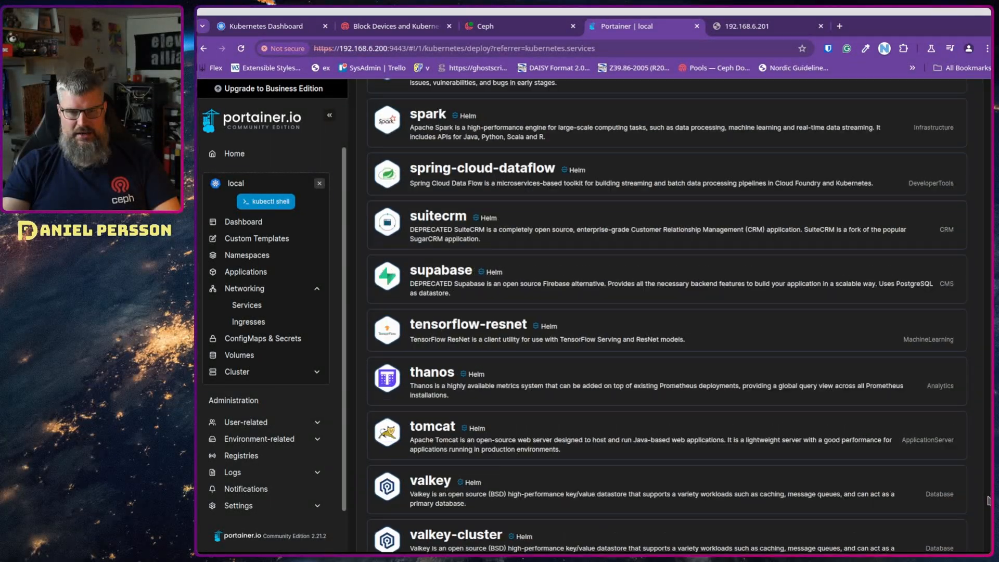
pyautogui.scroll(-3)
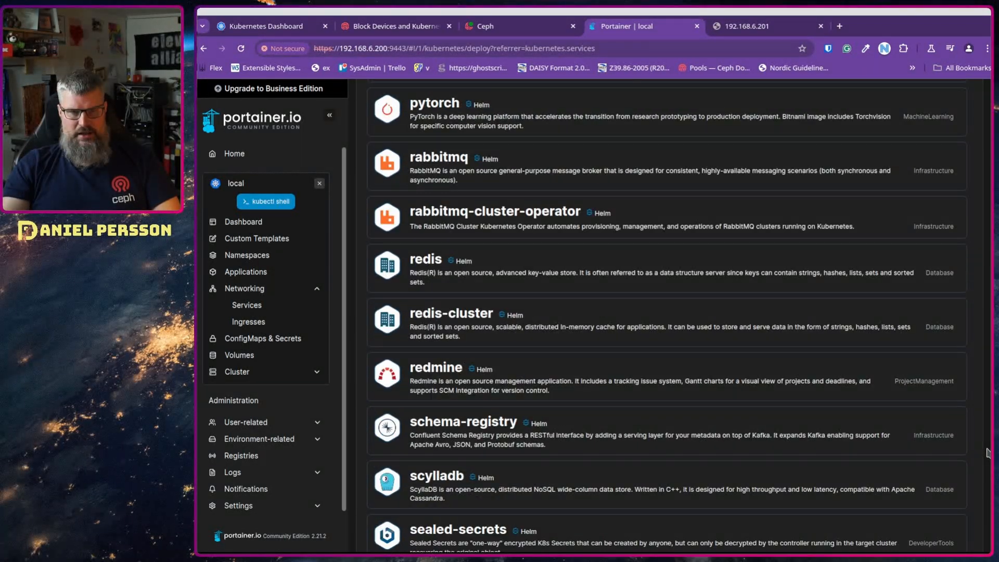
pyautogui.scroll(-3)
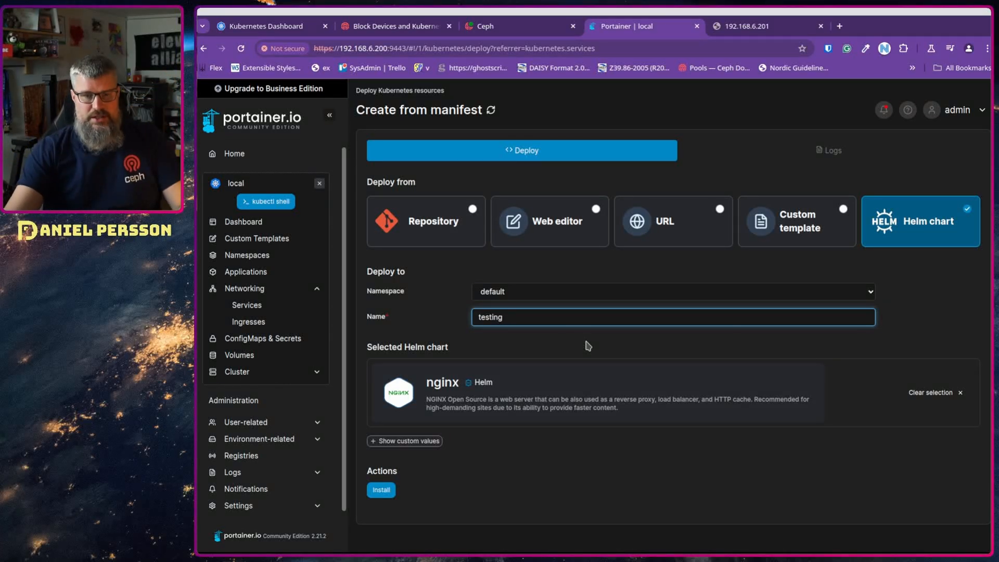
# Select the nginx chart, review its custom values, and install it
pyautogui.click(405, 440)
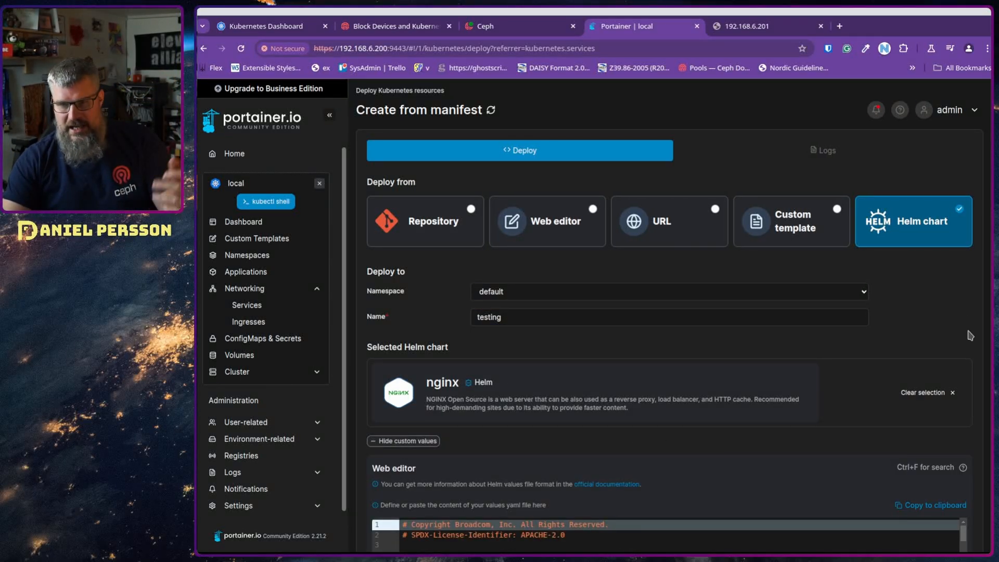
pyautogui.scroll(-3)
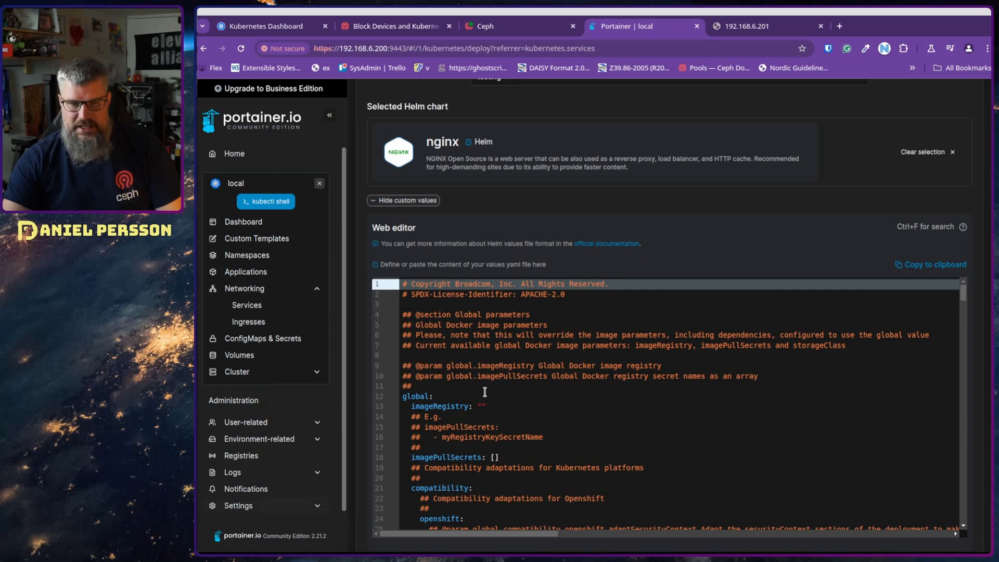
pyautogui.moveTo(392, 183)
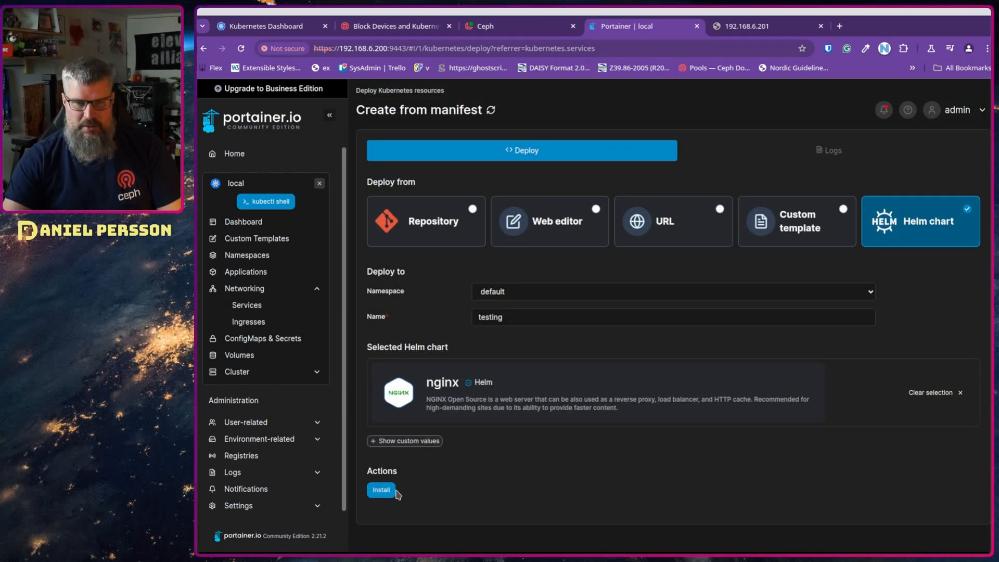
pyautogui.click(381, 489)
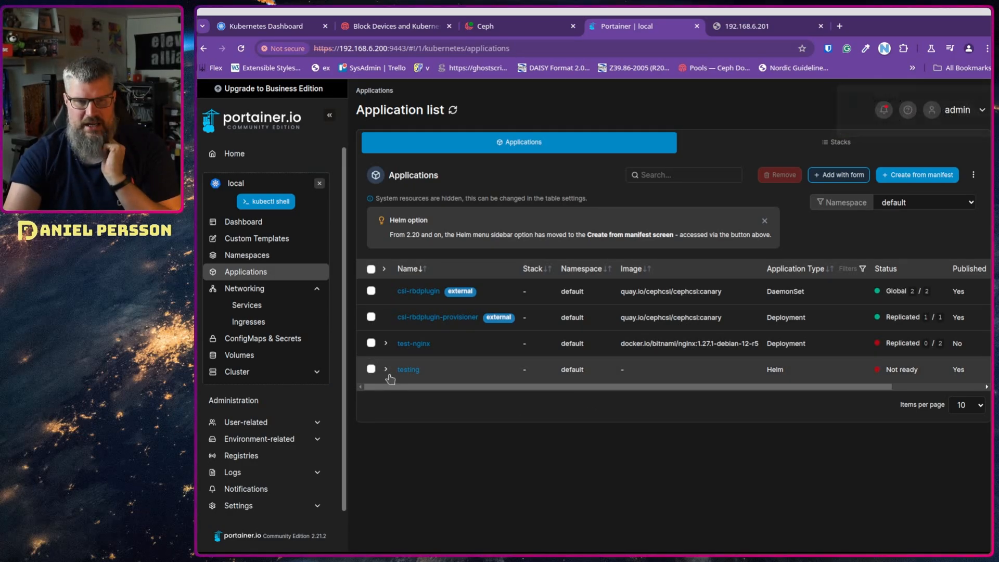
# Inspect the testing release and testing-nginx deployment, then open its 192.168.6.201 address
pyautogui.click(385, 369)
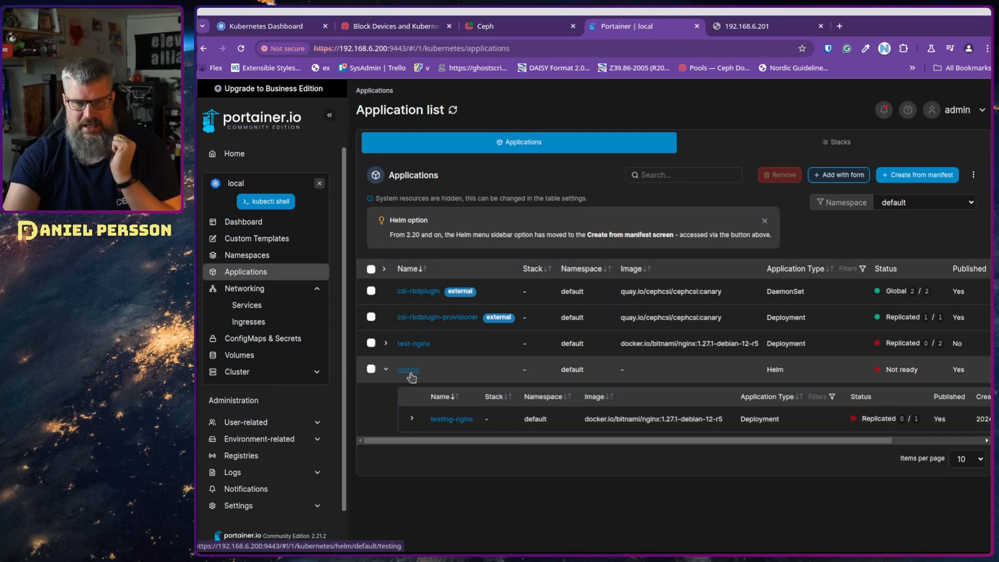
pyautogui.click(408, 369)
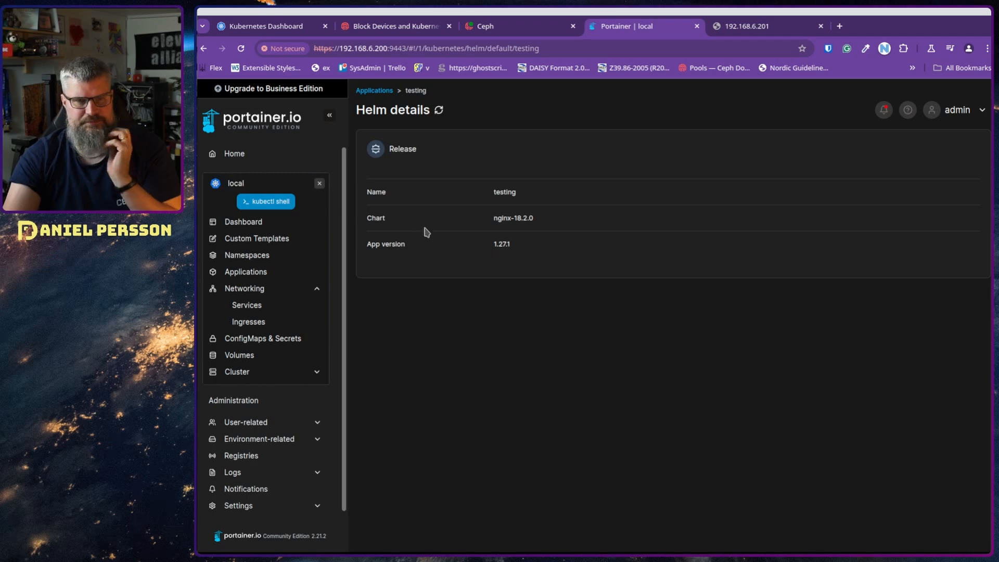
pyautogui.moveTo(245, 272)
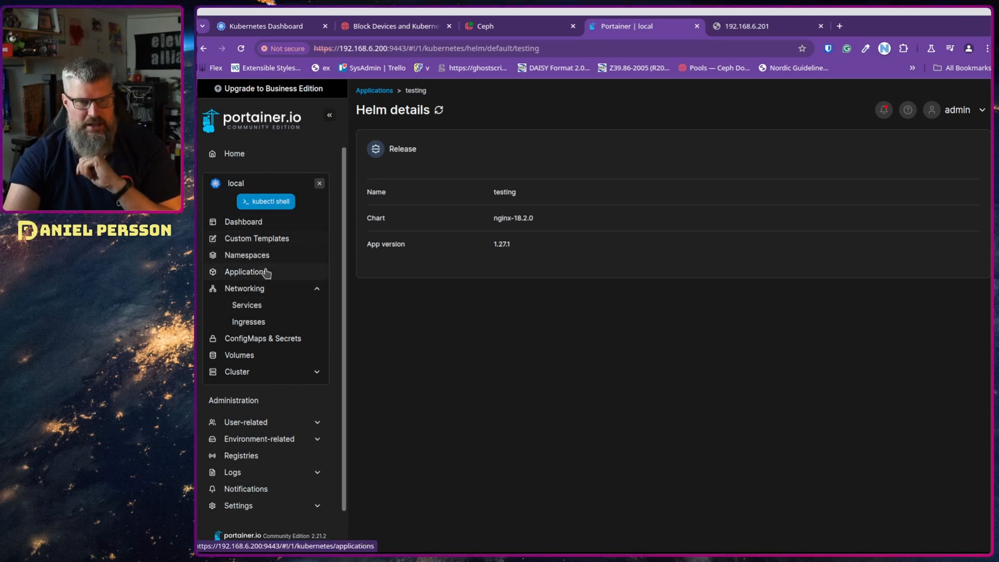
pyautogui.click(247, 272)
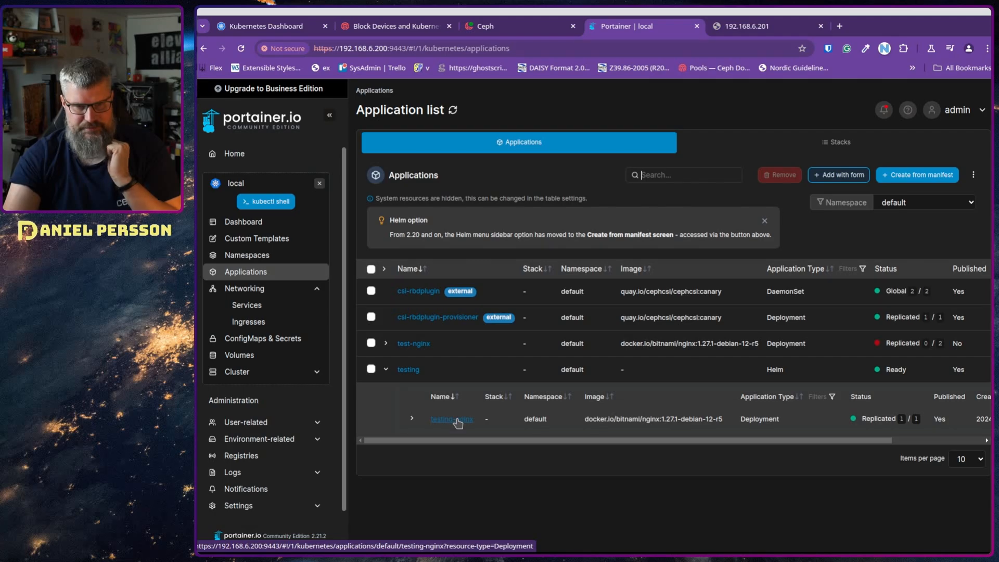
pyautogui.click(451, 418)
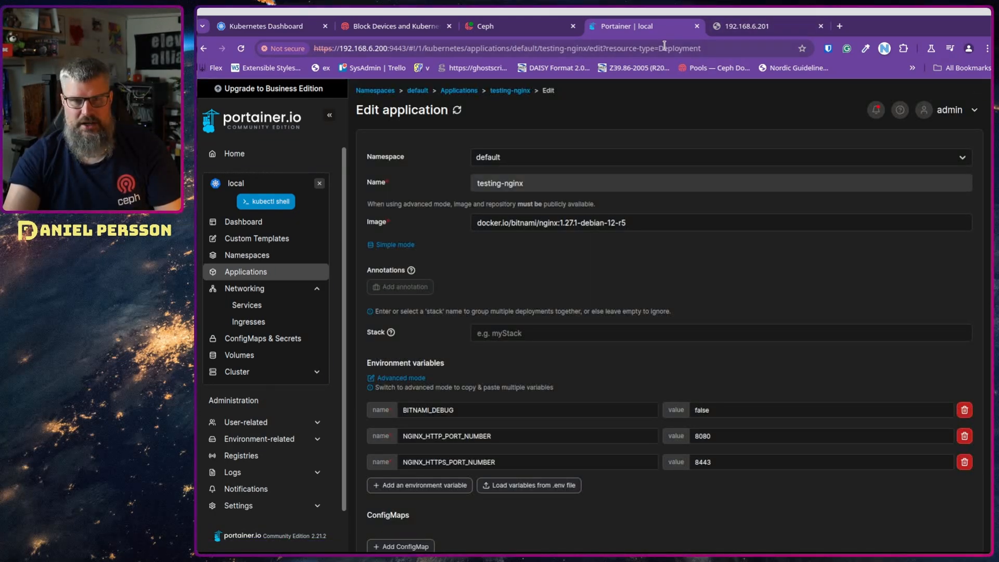
pyautogui.click(246, 304)
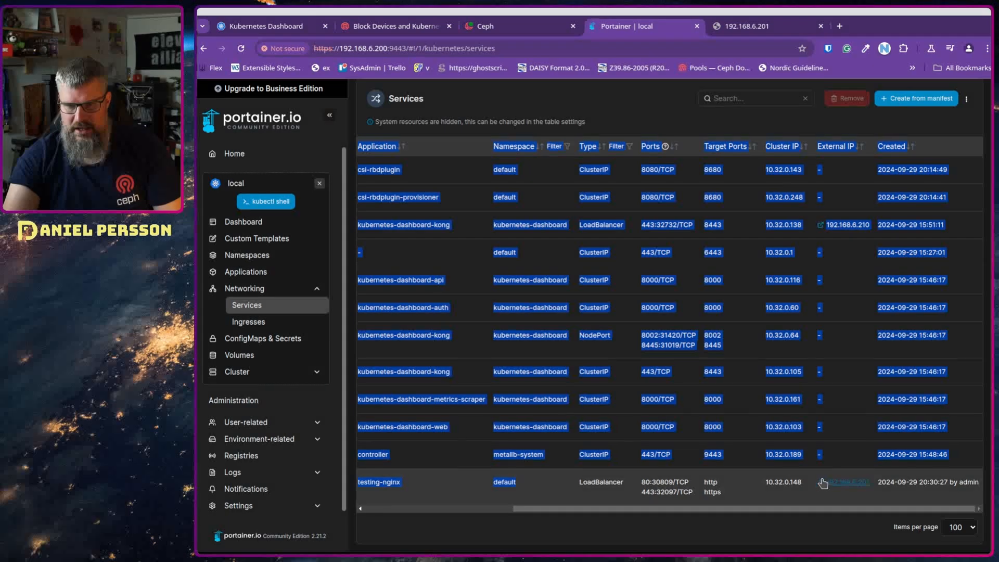
pyautogui.click(847, 483)
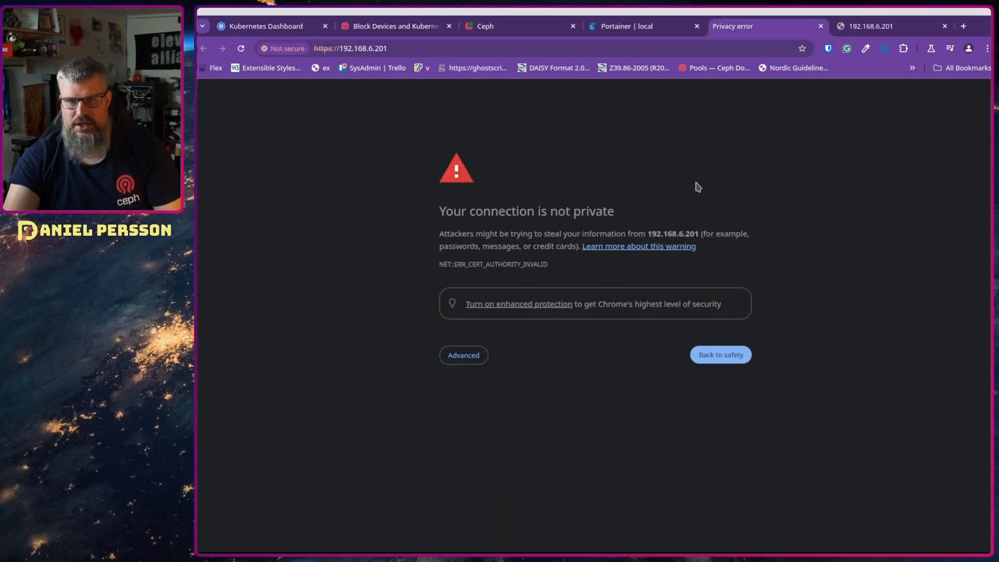